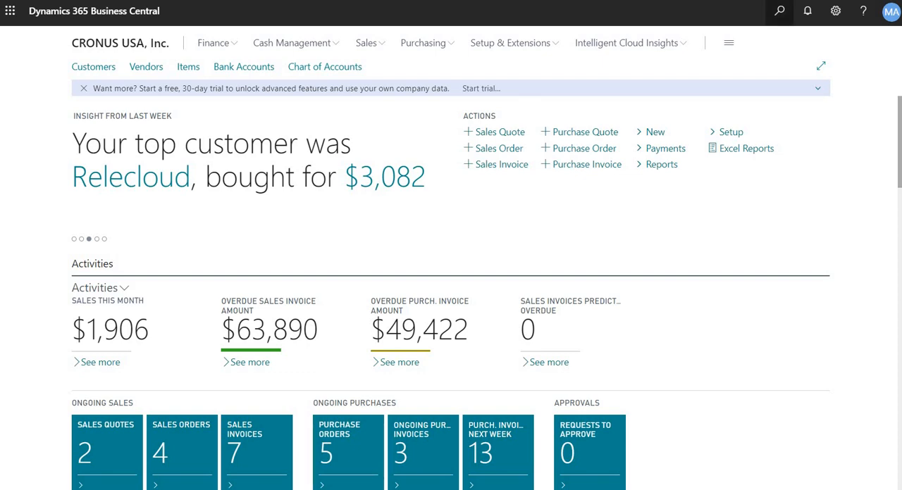
Search Tell Me for "trial bal" to list the Trial Balance reports
left_click(778, 11)
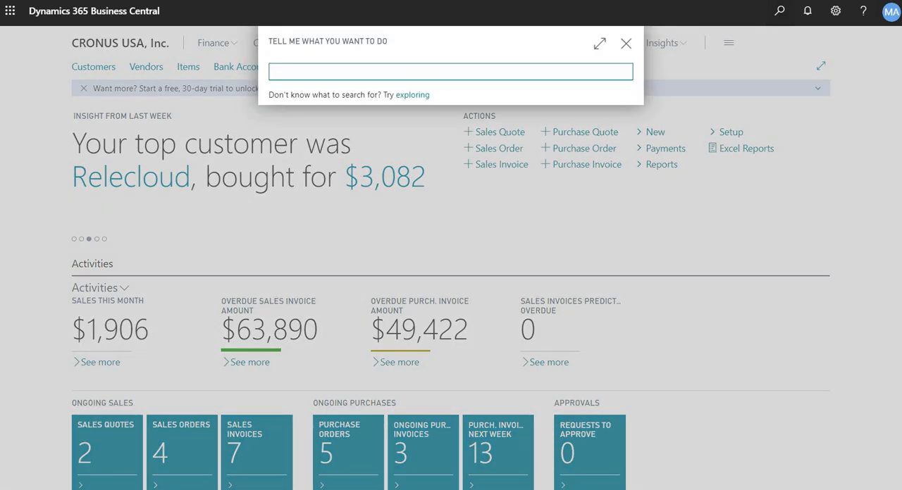
type("t")
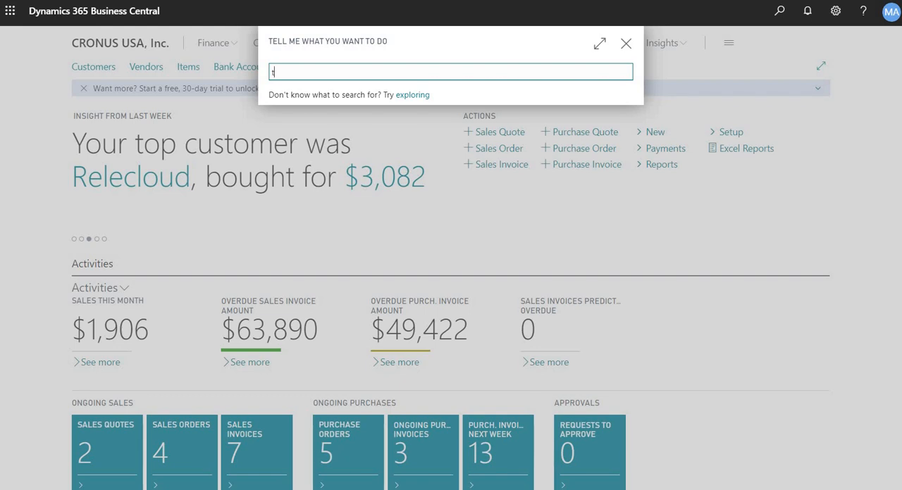
type("rial bal")
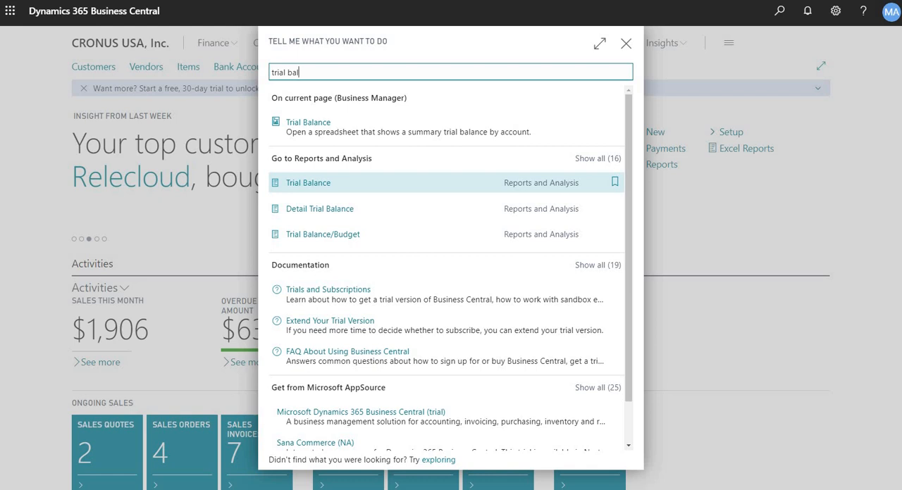
mouse_move(533, 190)
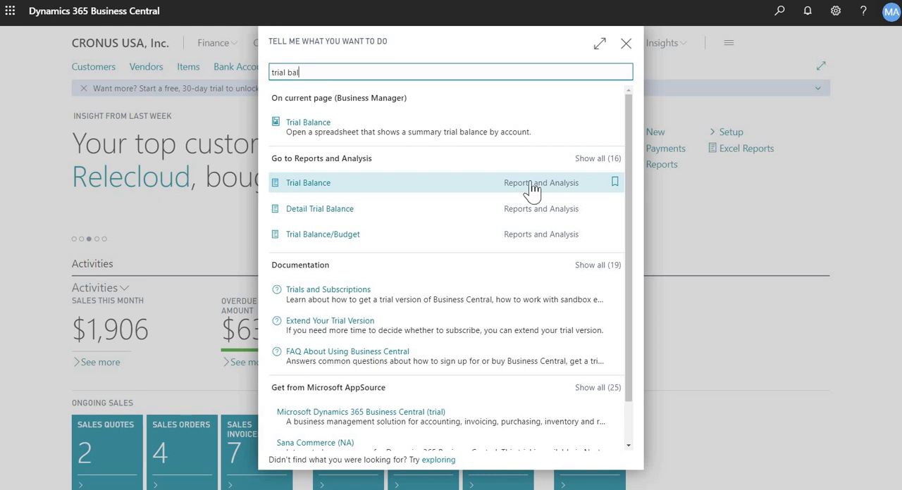
Open the Trial Balance request page and review its last-year comparison, rounding and filter options
left_click(307, 183)
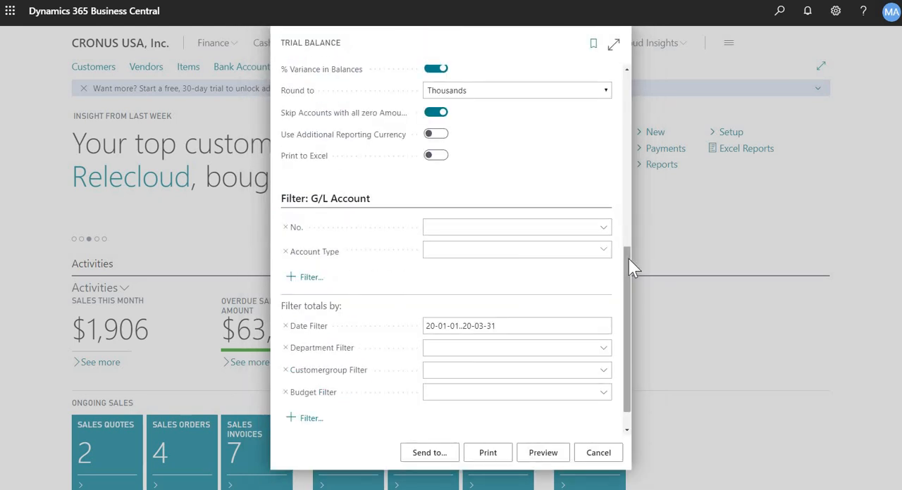
scroll("up", 3)
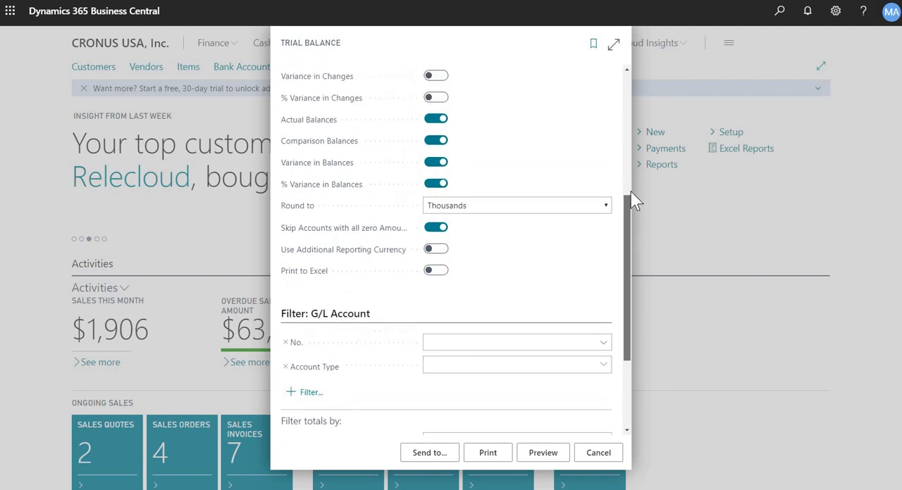
scroll("up", 3)
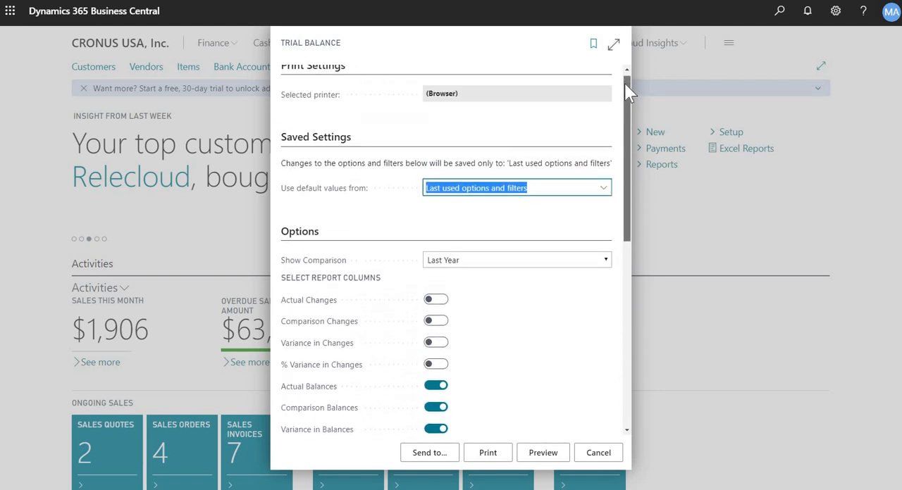
scroll("up", 3)
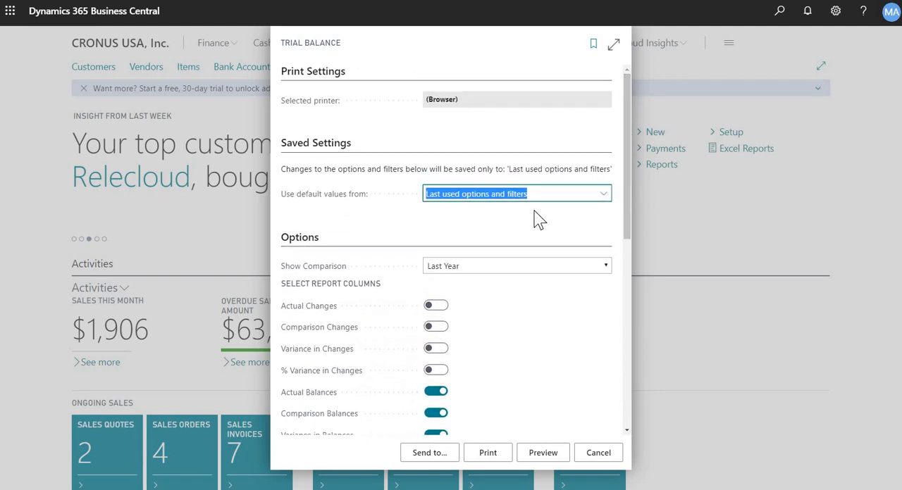
mouse_move(528, 217)
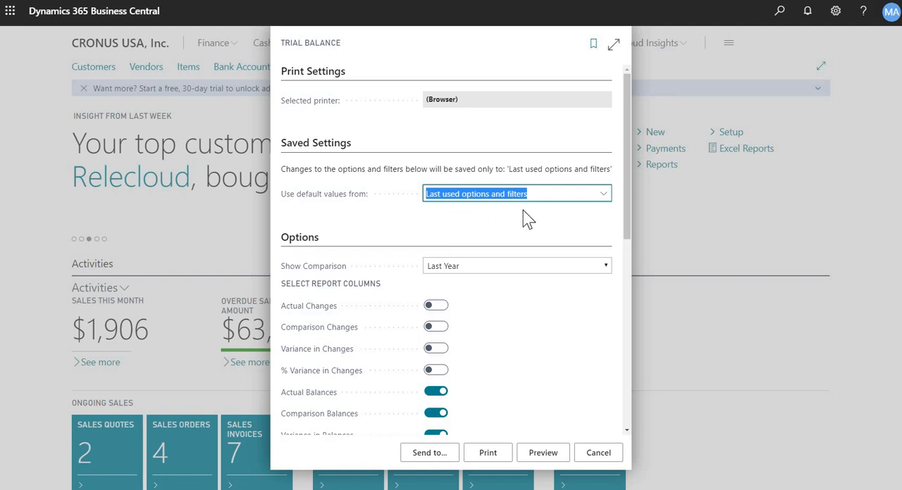
mouse_move(414, 217)
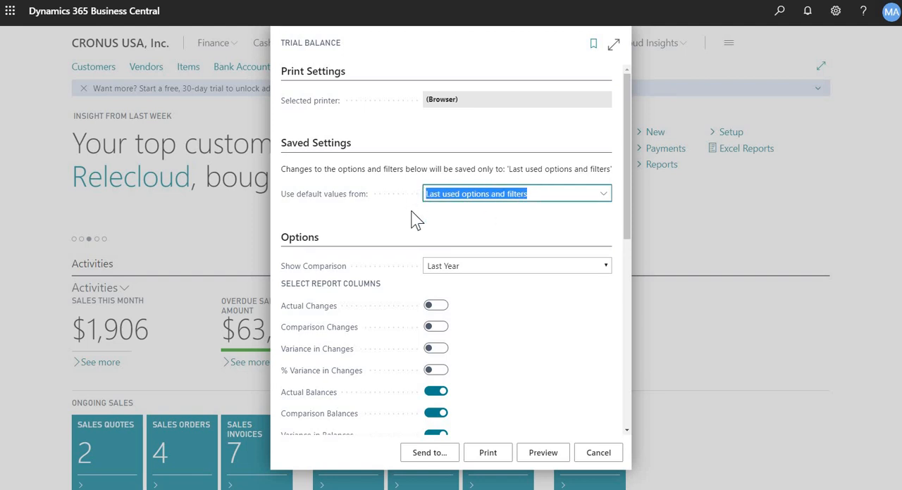
mouse_move(627, 246)
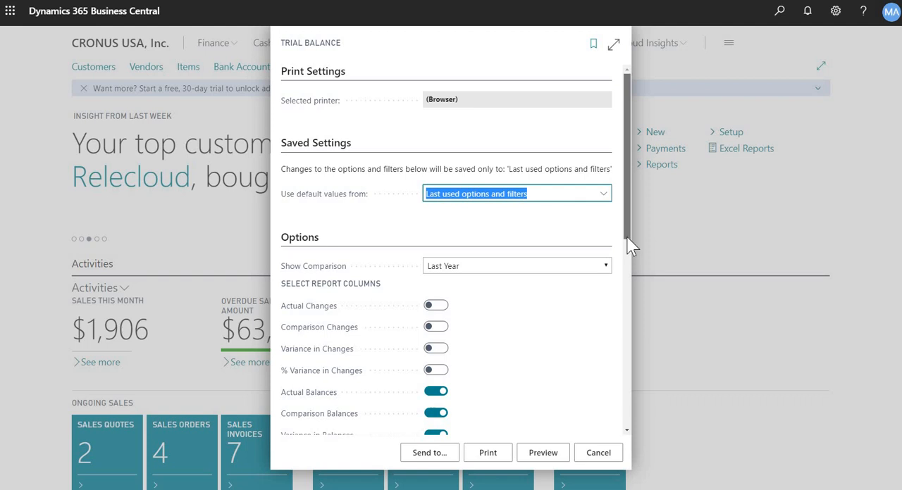
scroll("down", 3)
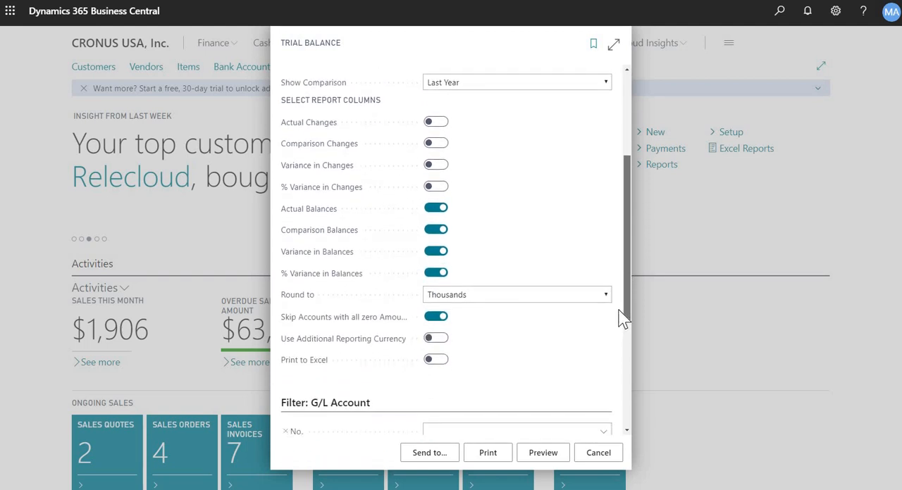
scroll("up", 3)
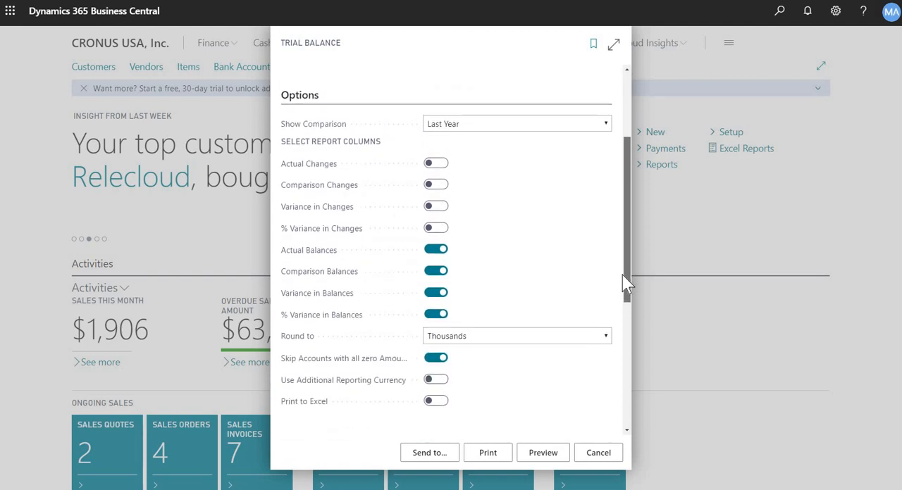
scroll("up", 3)
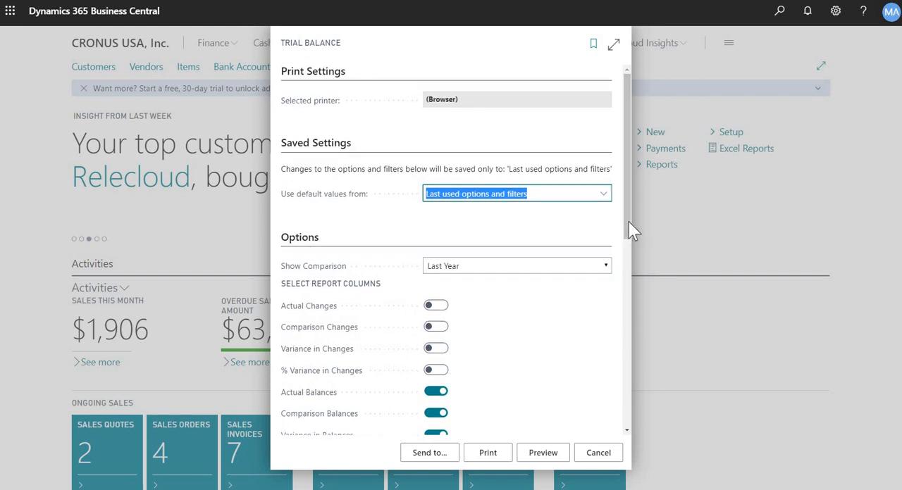
scroll("down", 3)
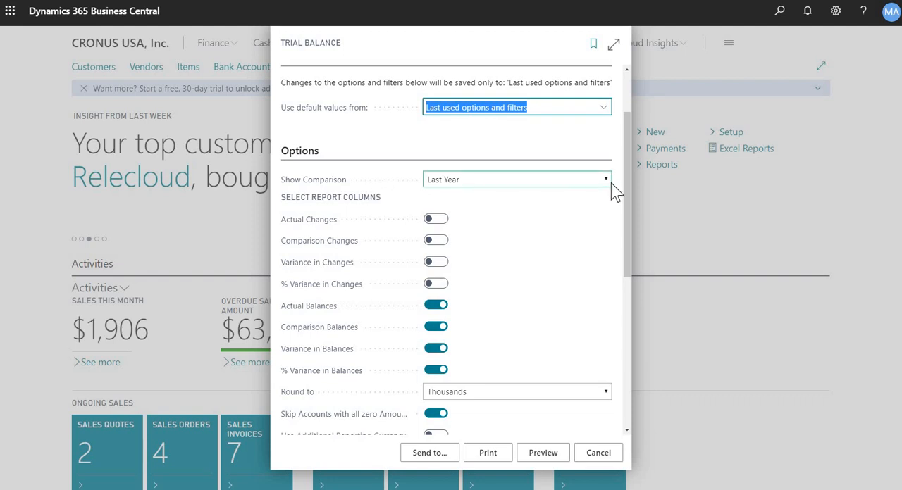
left_click(605, 179)
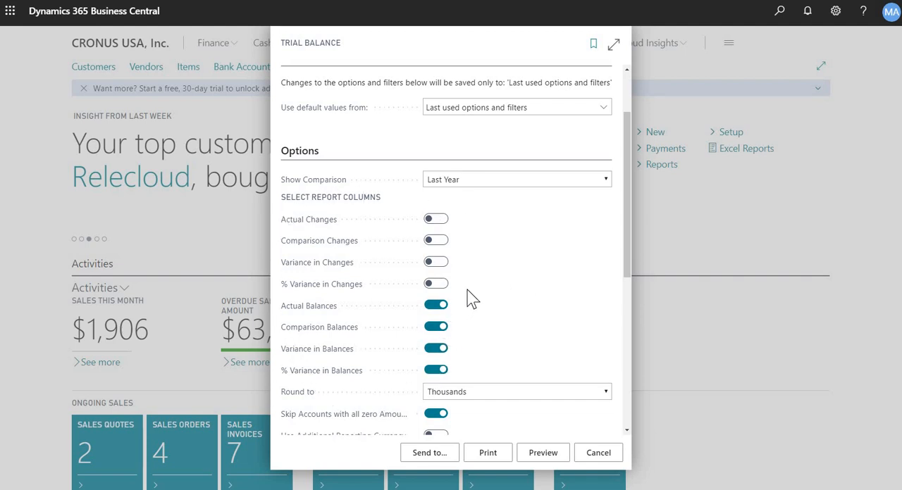
mouse_move(448, 327)
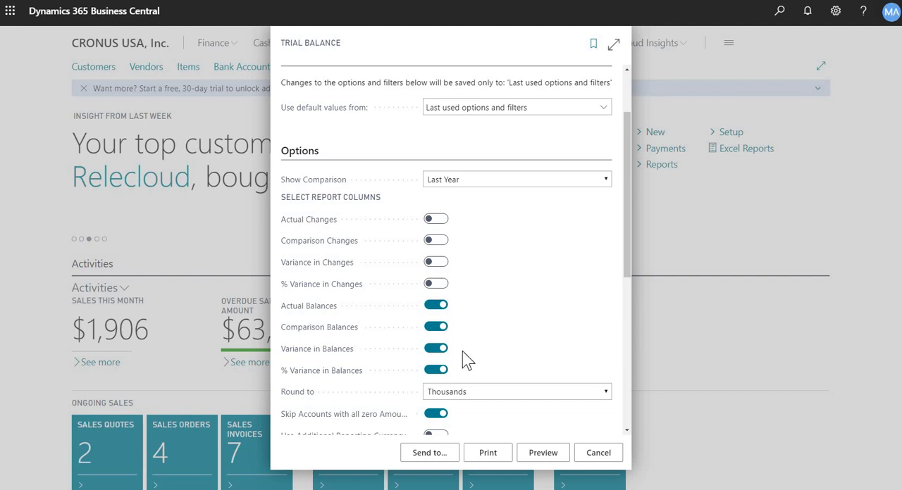
mouse_move(615, 293)
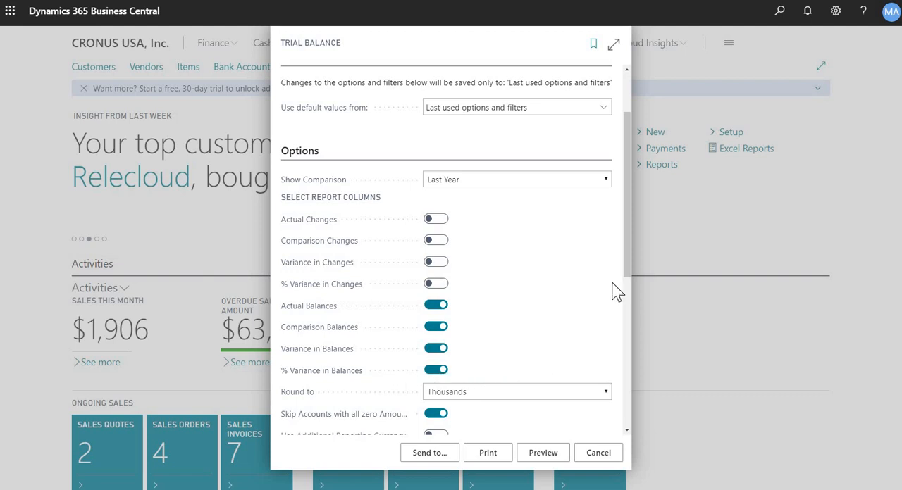
scroll("down", 3)
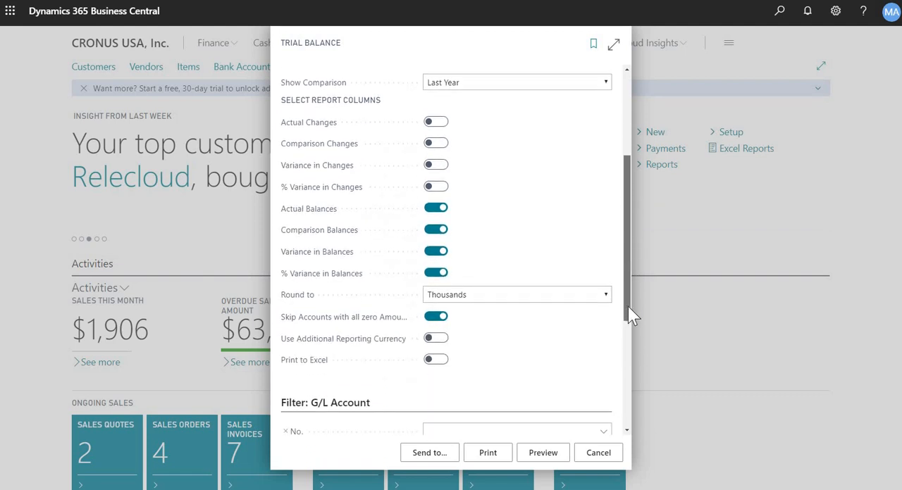
left_click(604, 293)
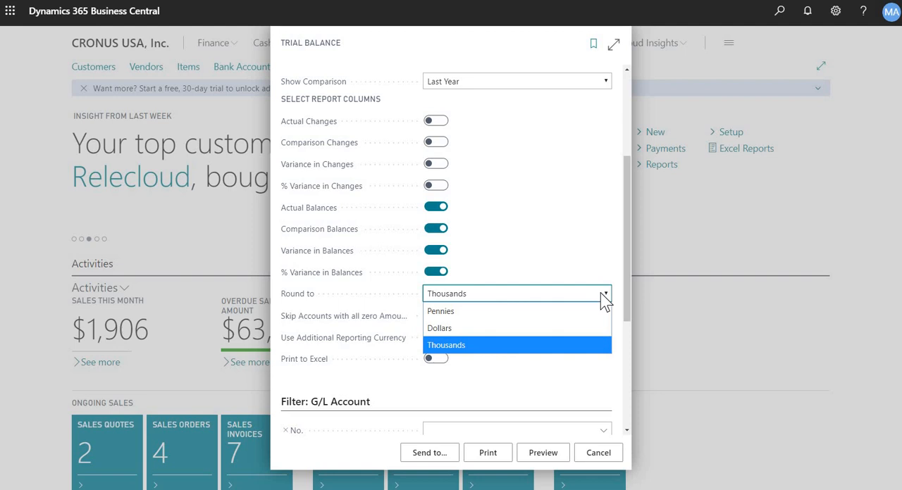
left_click(446, 345)
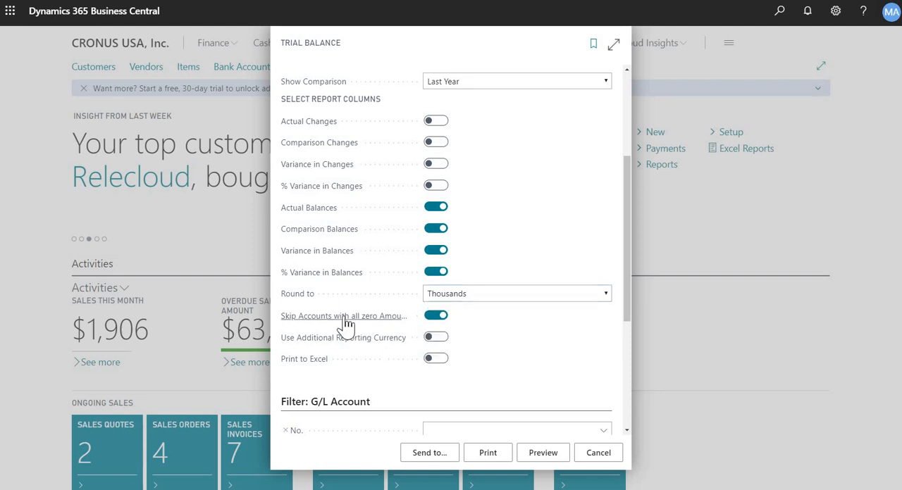
mouse_move(344, 315)
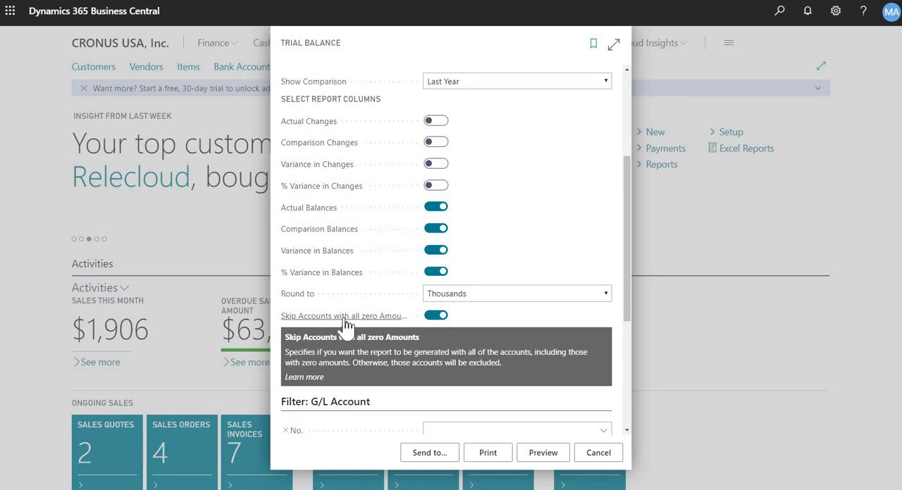
mouse_move(358, 325)
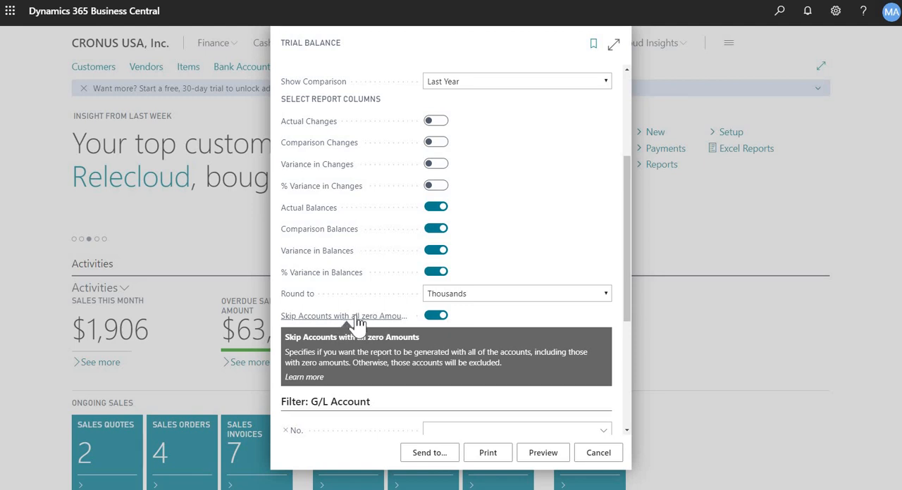
mouse_move(634, 313)
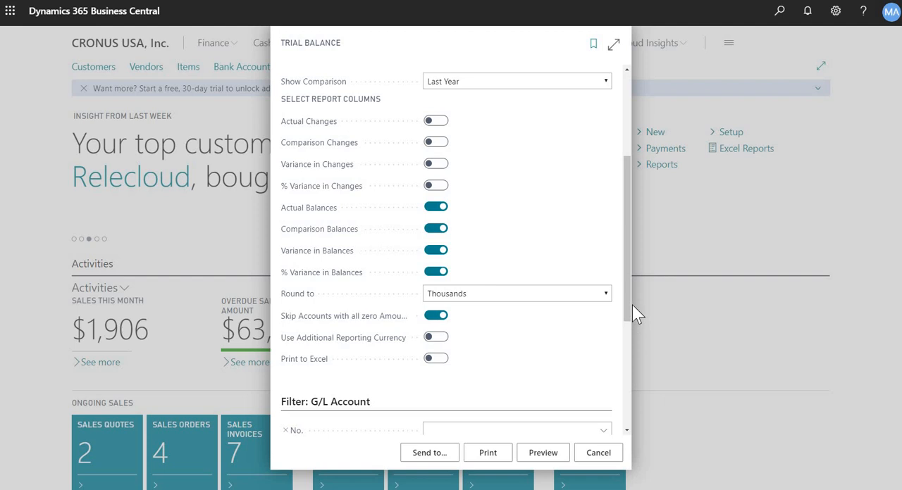
scroll("down", 3)
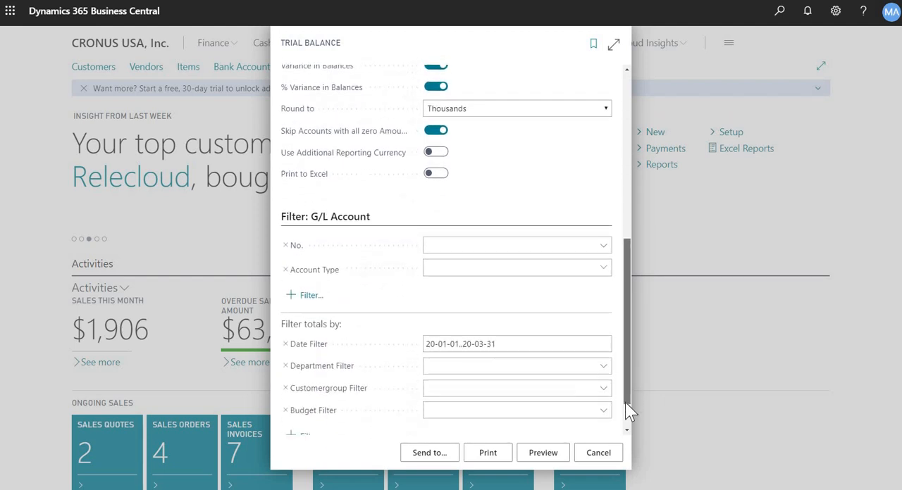
scroll("down", 3)
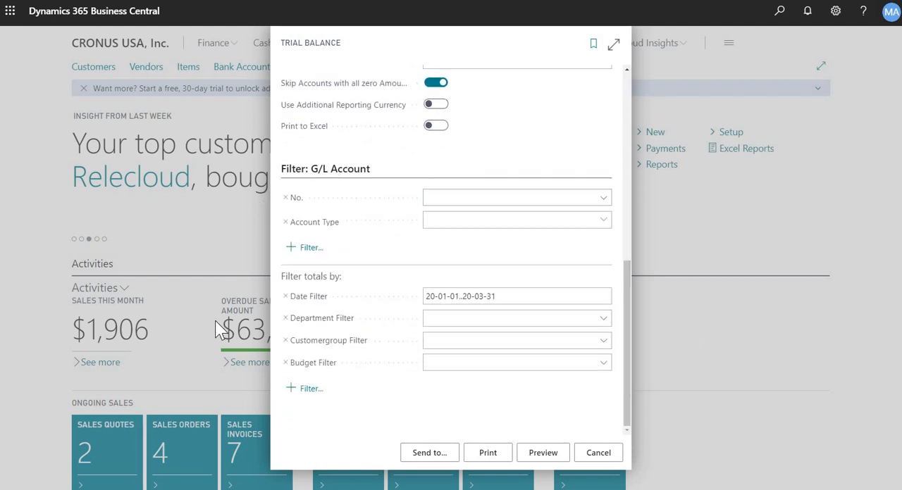
mouse_move(428, 188)
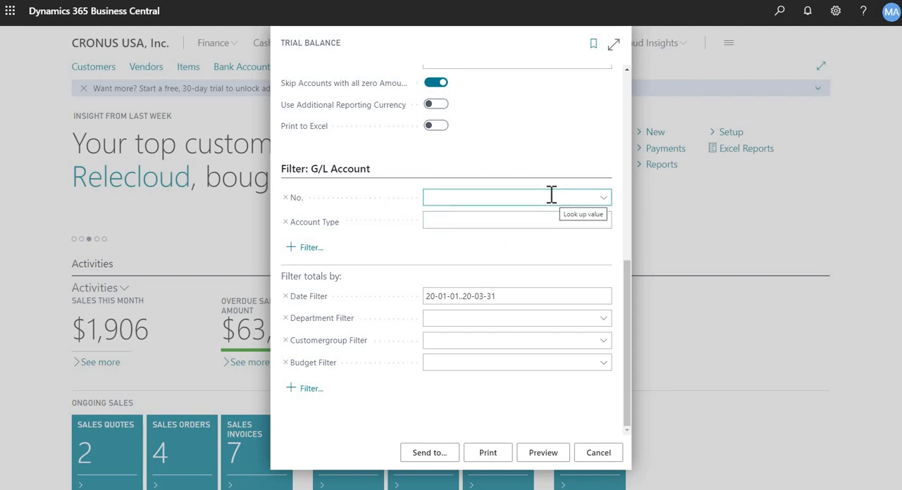
mouse_move(402, 232)
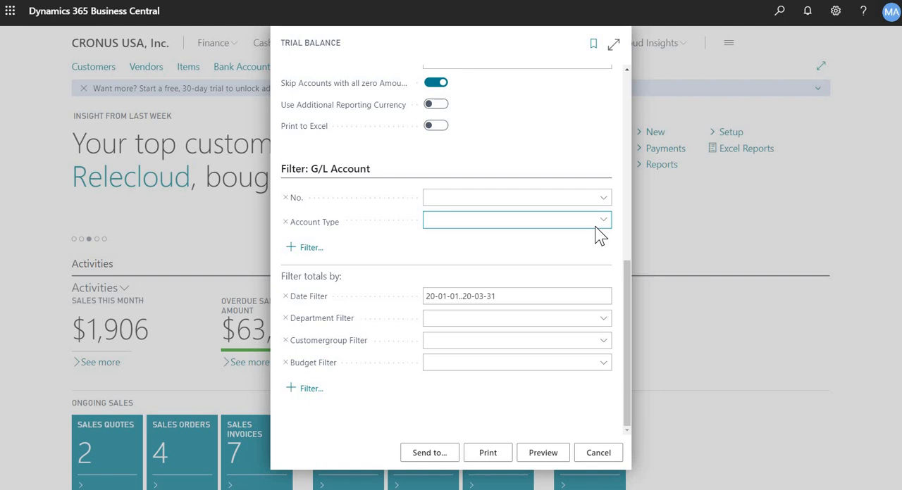
mouse_move(319, 267)
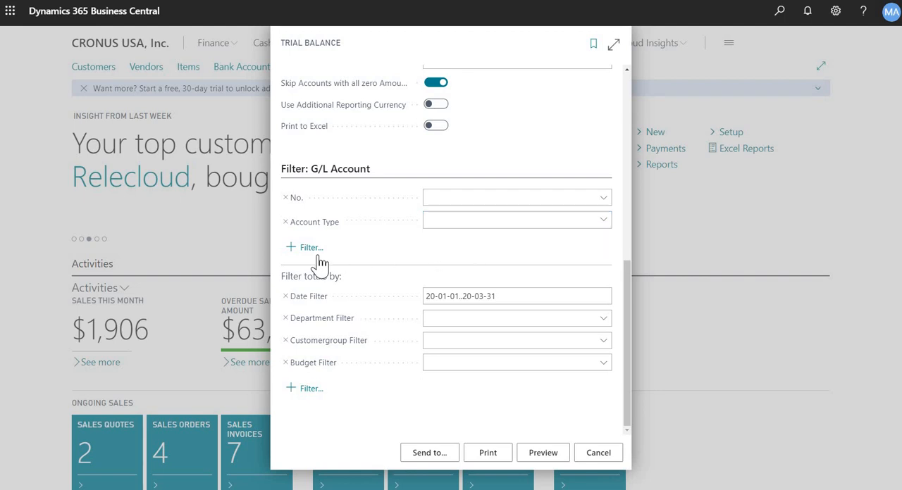
left_click(310, 248)
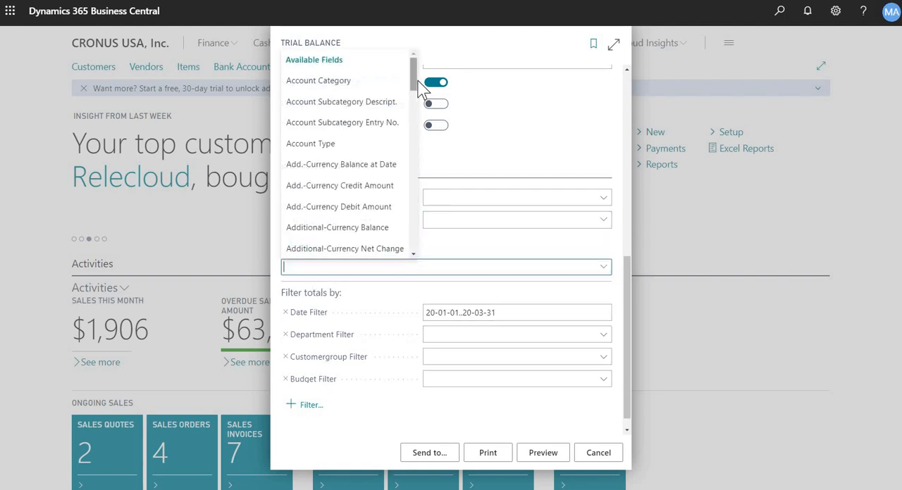
scroll("down", 3)
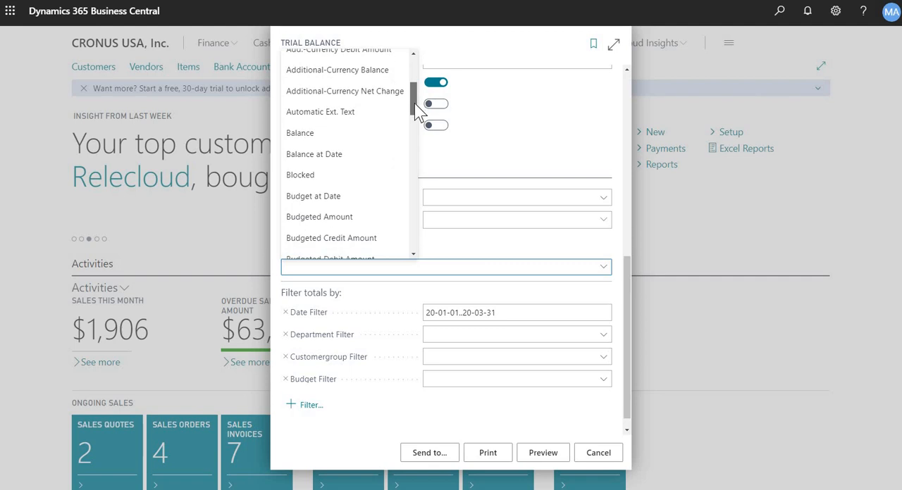
scroll("down", 3)
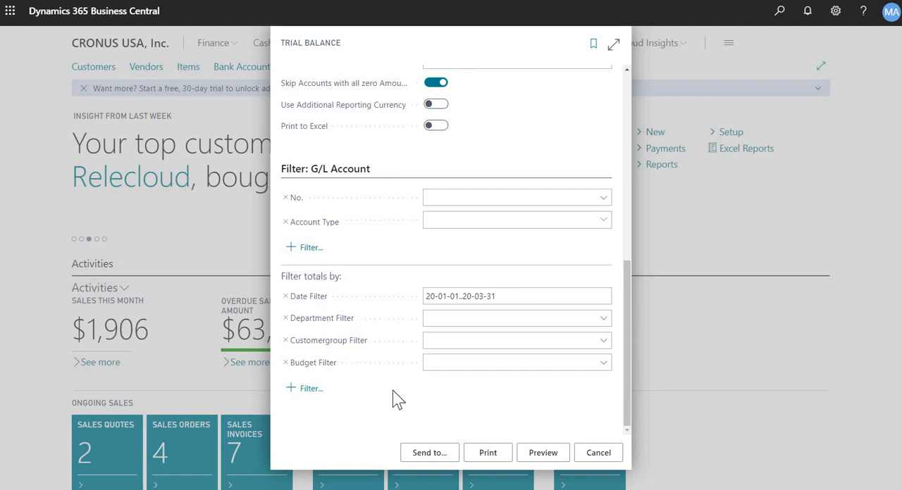
Replace the Trial Balance date filter with 2020-01-01..2020-03-31
left_click(516, 296)
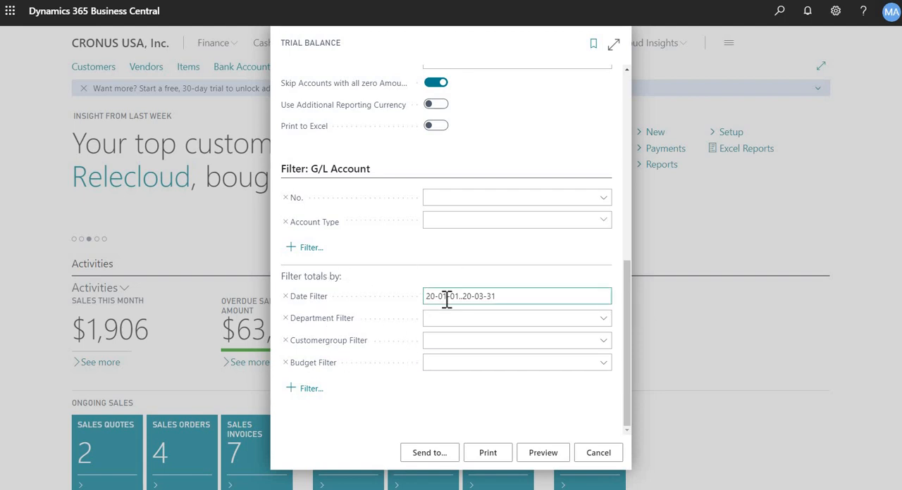
triple_click(515, 296)
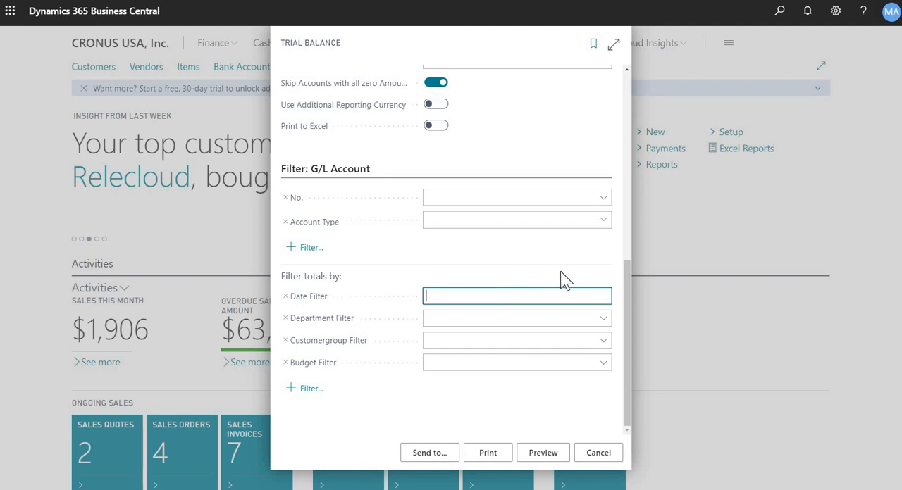
type("2020-01-01")
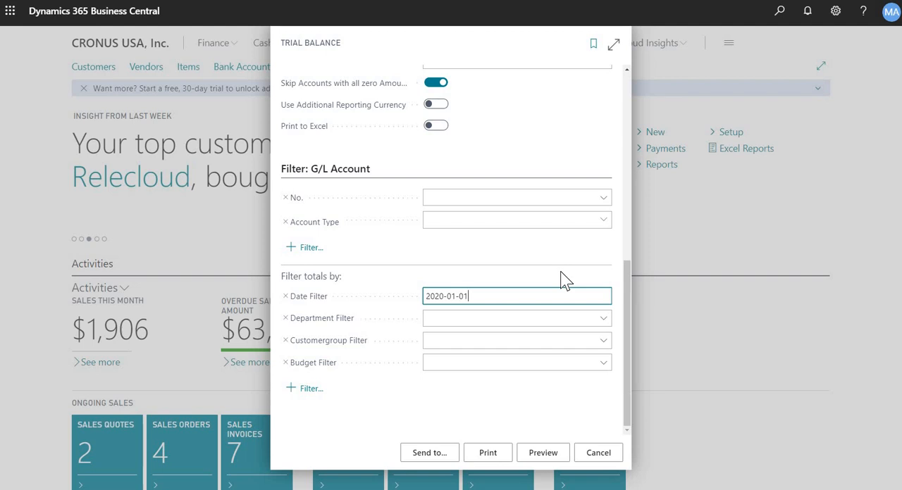
type("..2020-03-31")
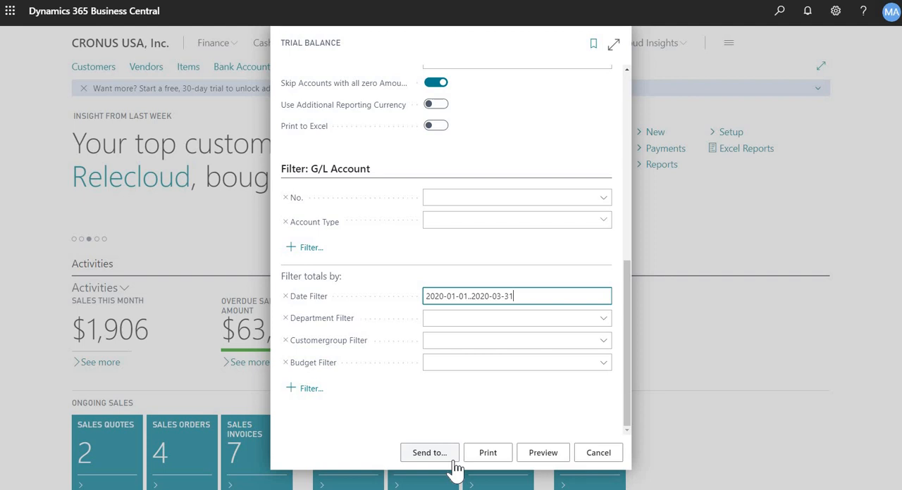
mouse_move(563, 465)
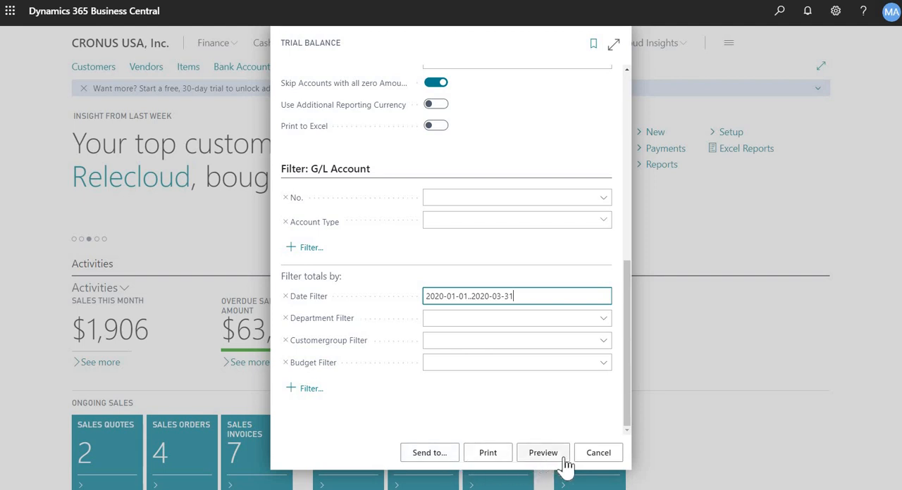
Preview the Trial Balance as of March 31, 2020 and zoom in on the page
left_click(543, 452)
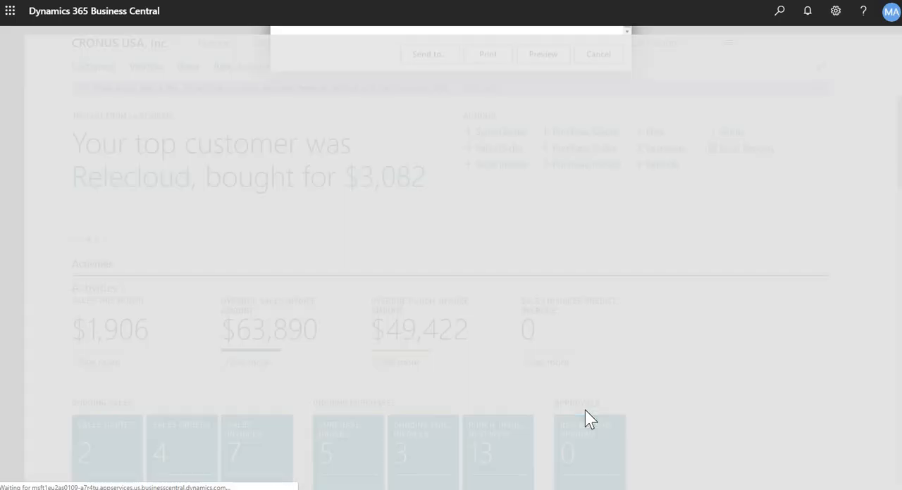
left_click(542, 54)
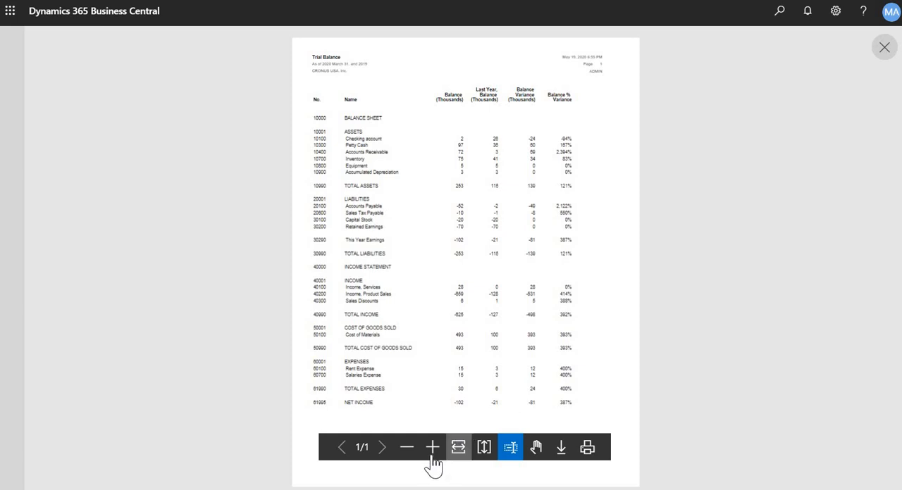
left_click(431, 448)
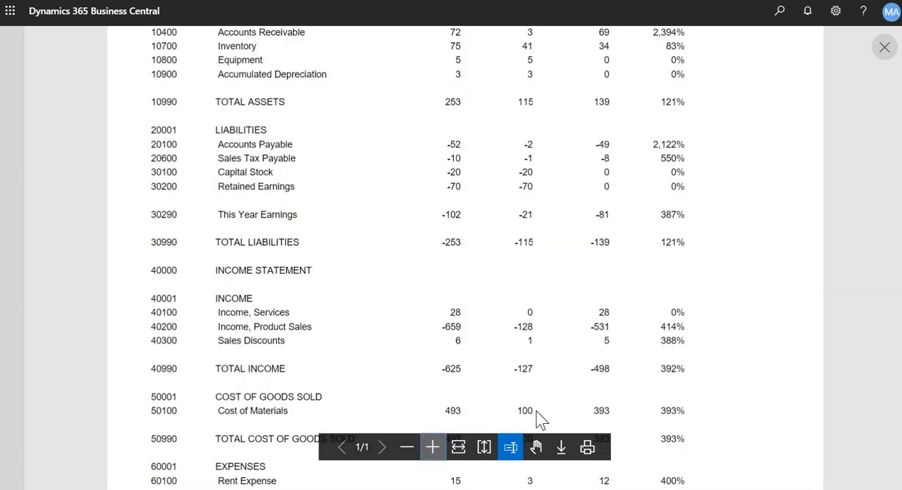
scroll("up", 3)
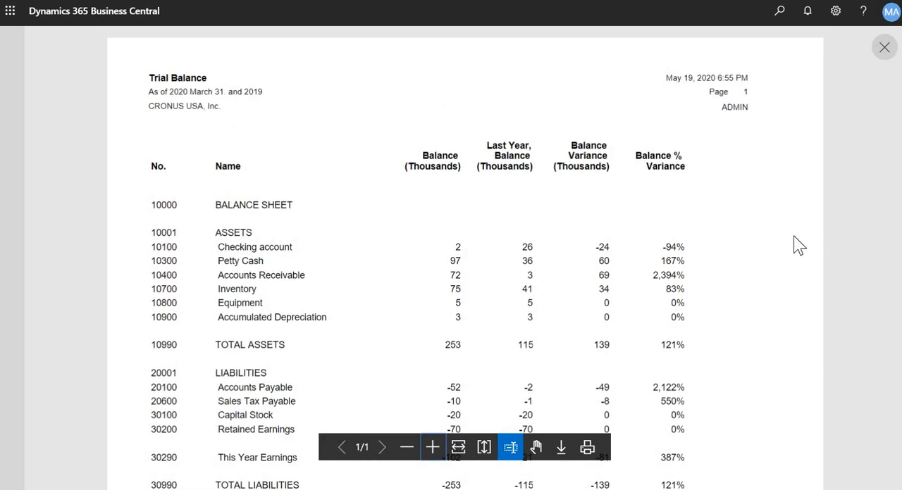
mouse_move(237, 115)
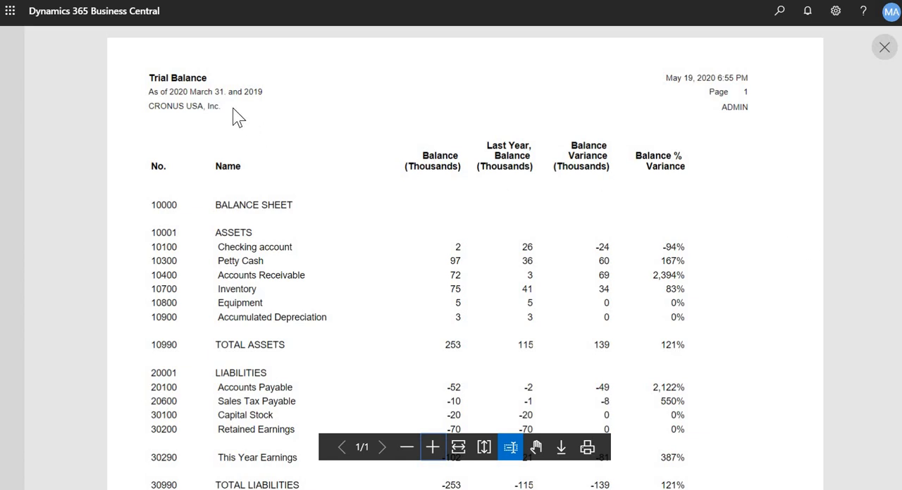
mouse_move(232, 106)
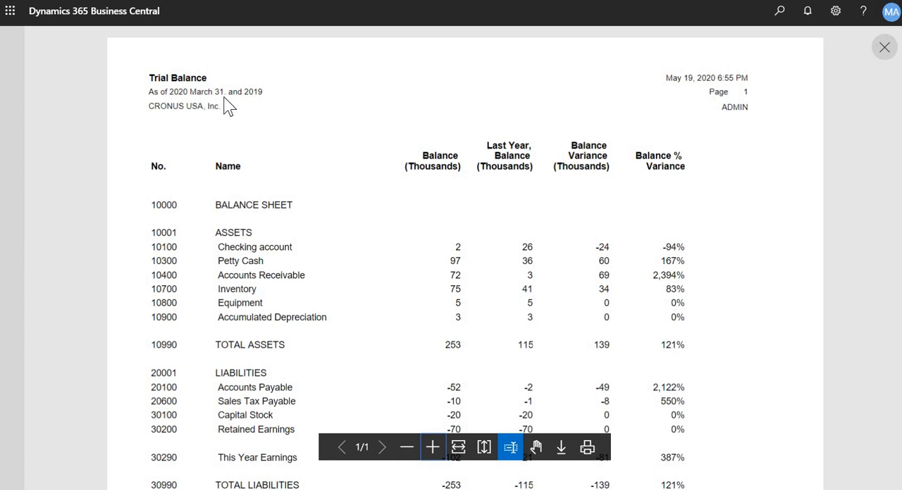
mouse_move(607, 164)
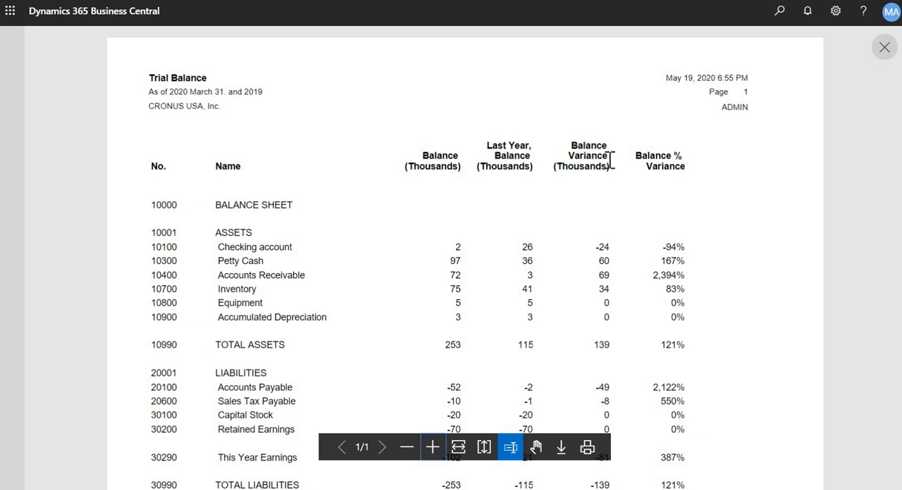
mouse_move(548, 194)
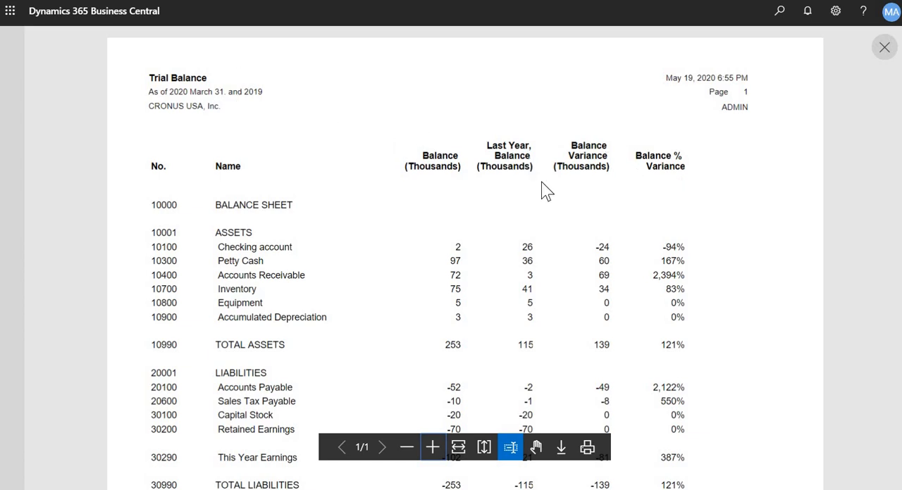
mouse_move(550, 176)
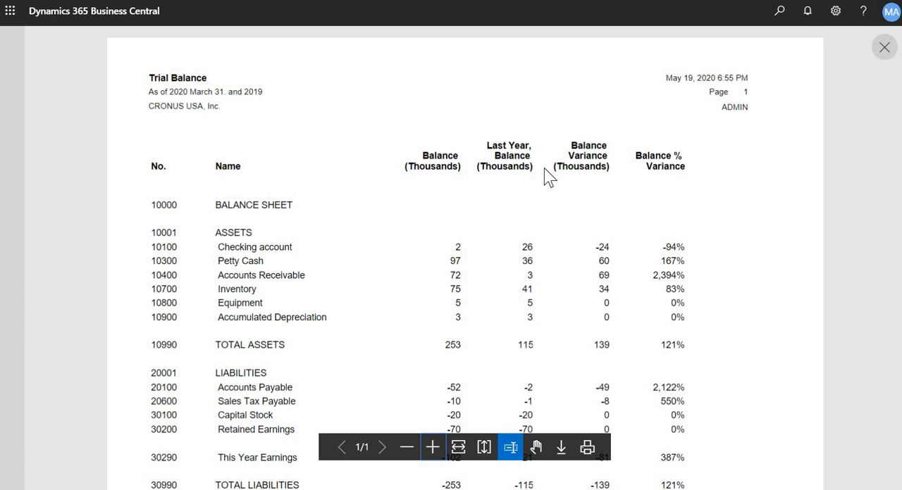
mouse_move(806, 271)
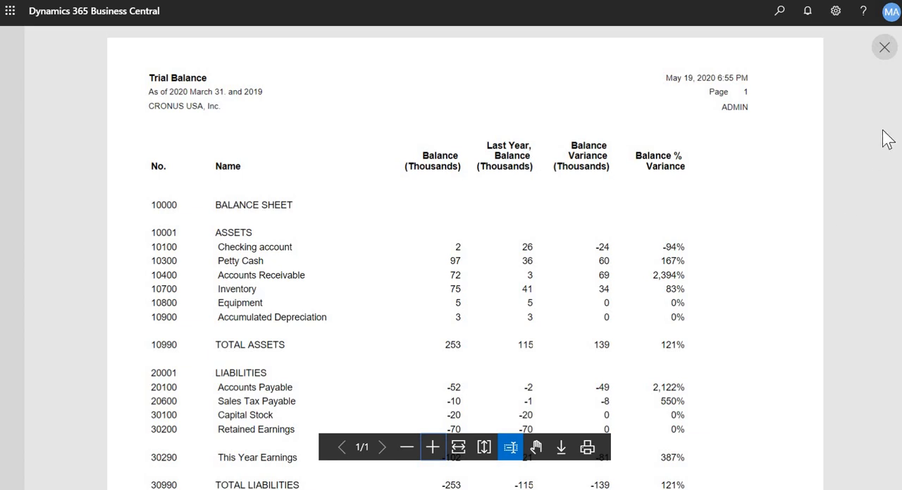
Close the preview and open Detail Trial Balance via a "trial bal" search
left_click(885, 47)
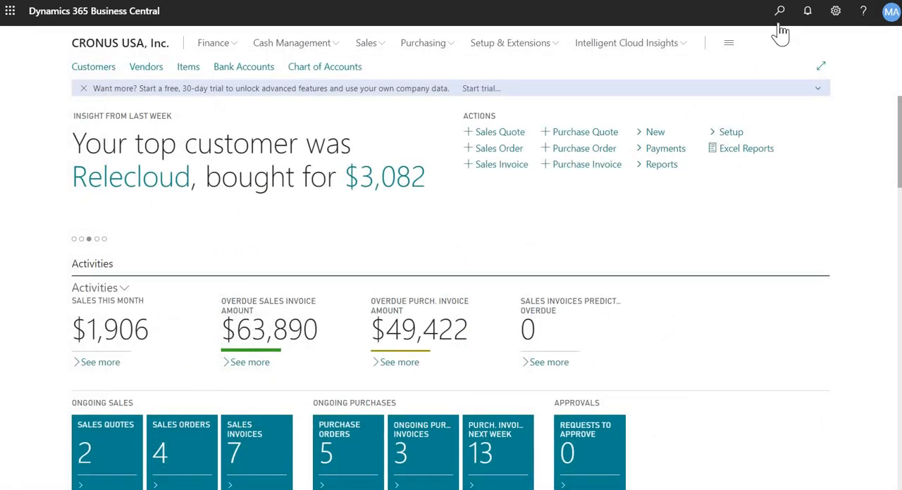
left_click(780, 12)
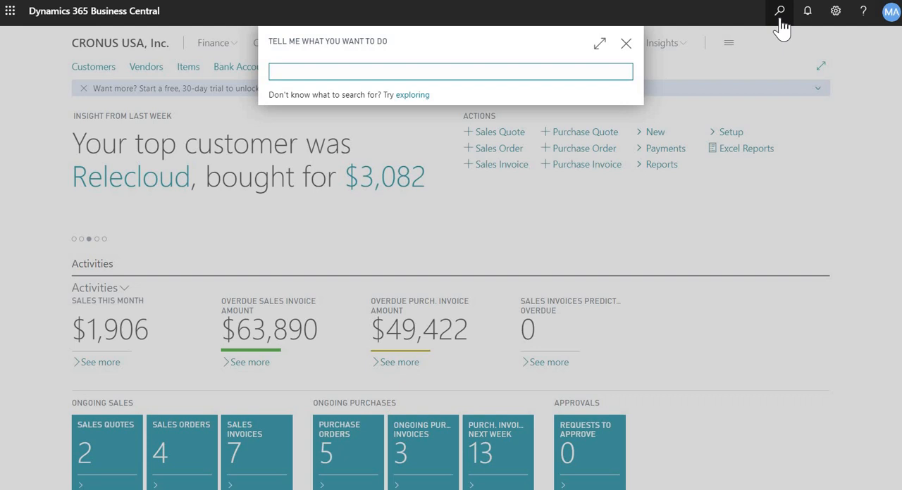
type("trial bal")
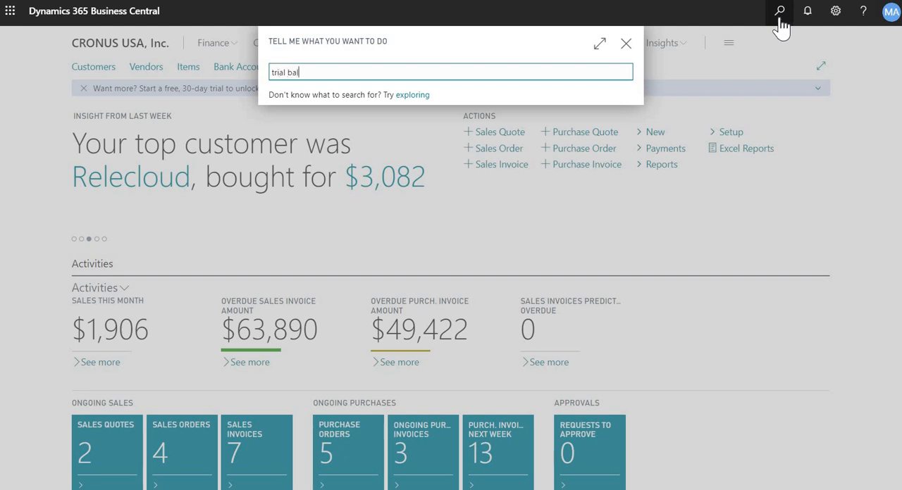
type("trial bal")
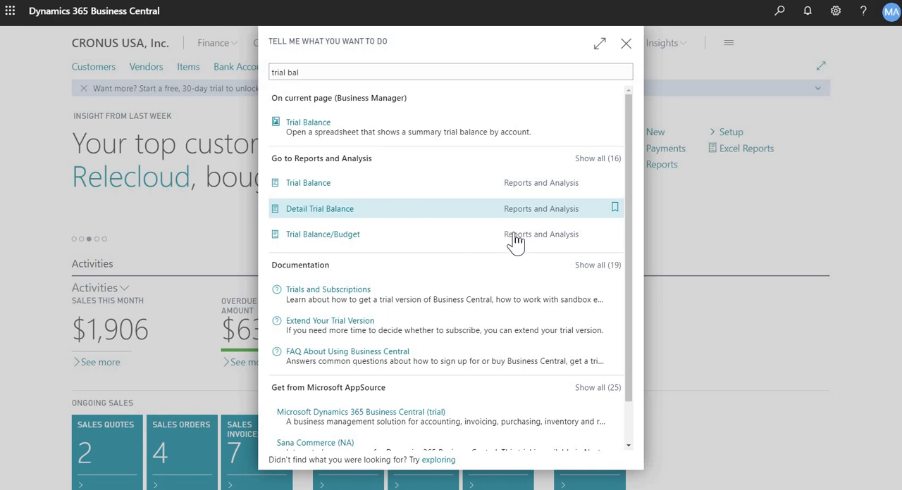
left_click(319, 208)
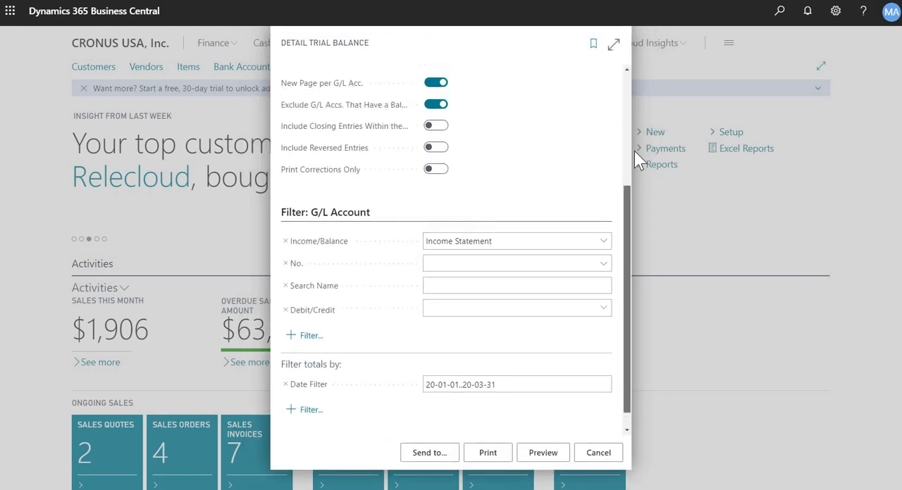
scroll("up", 3)
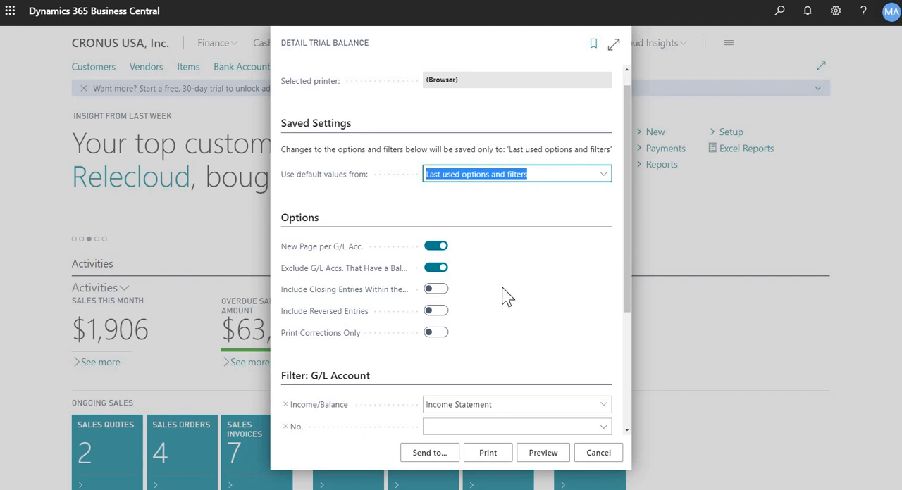
mouse_move(479, 261)
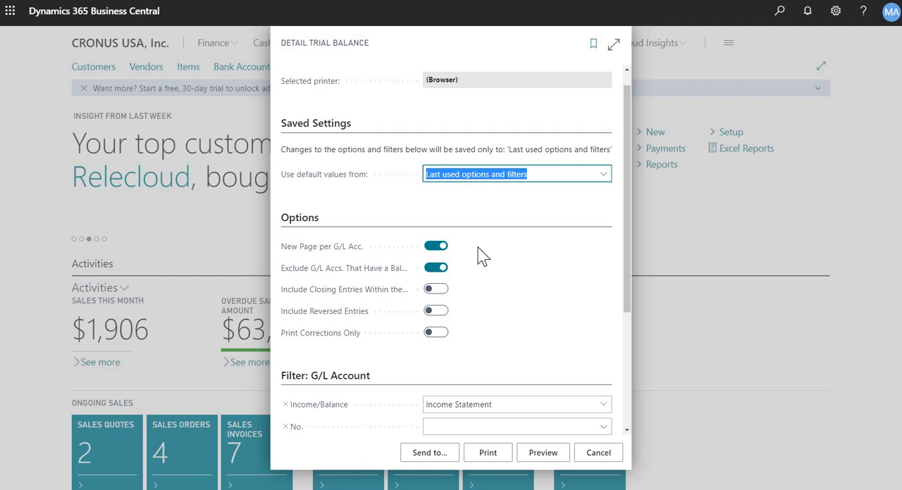
mouse_move(459, 248)
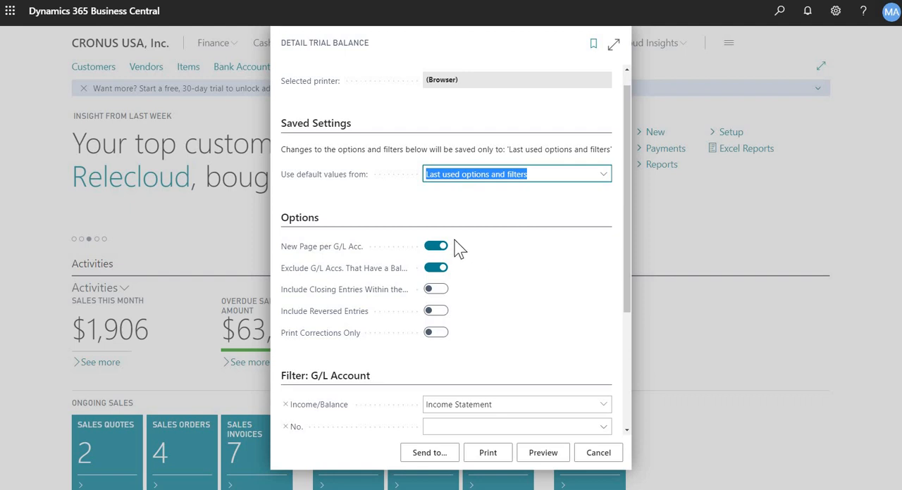
mouse_move(434, 285)
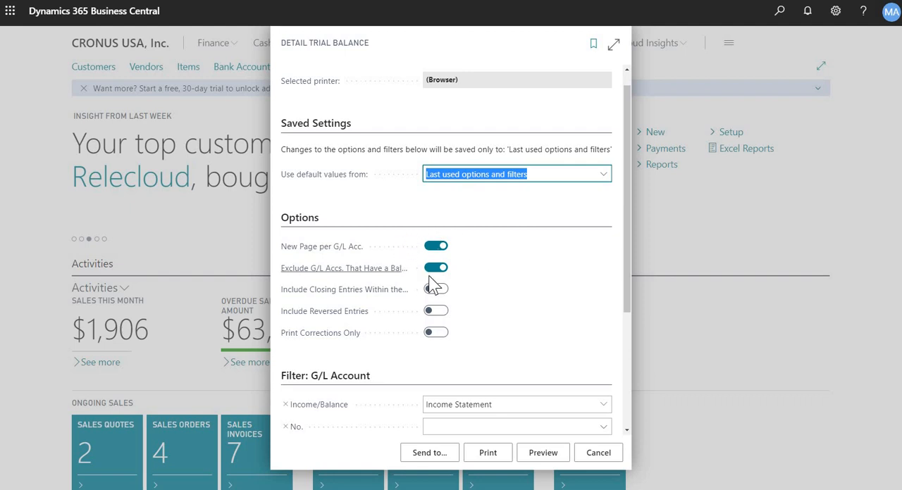
left_click(435, 289)
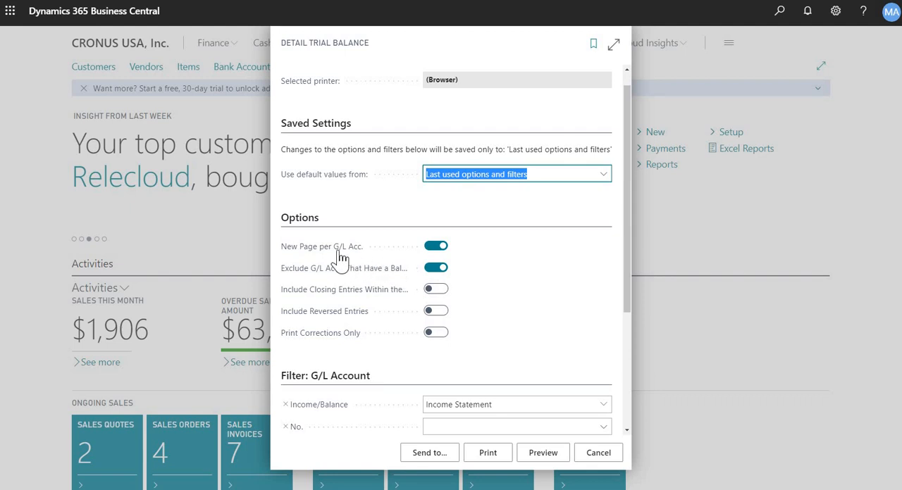
mouse_move(472, 255)
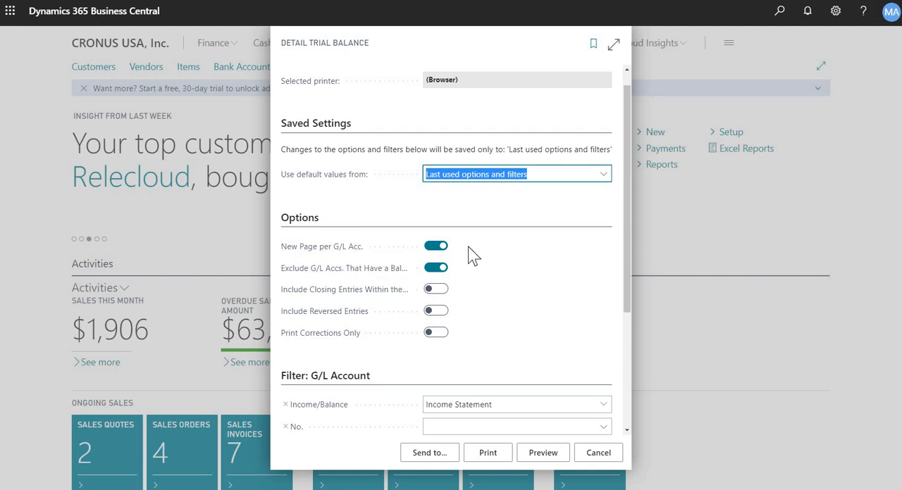
mouse_move(468, 255)
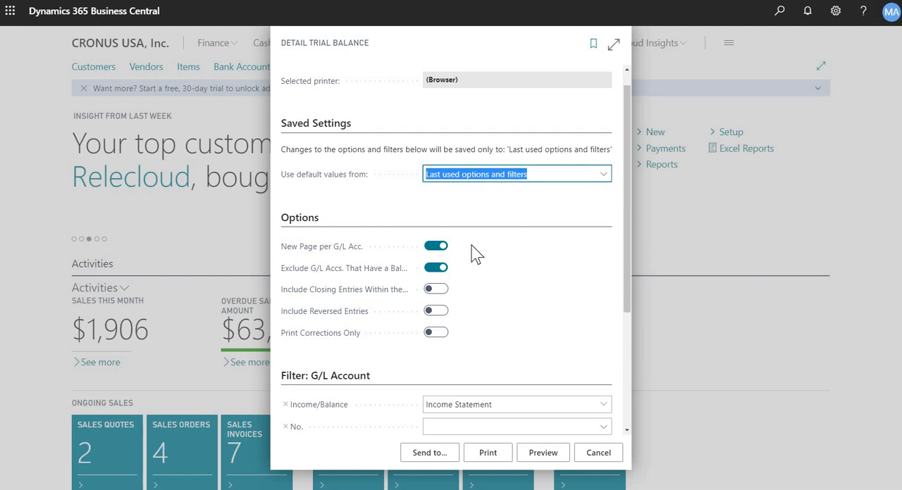
mouse_move(498, 252)
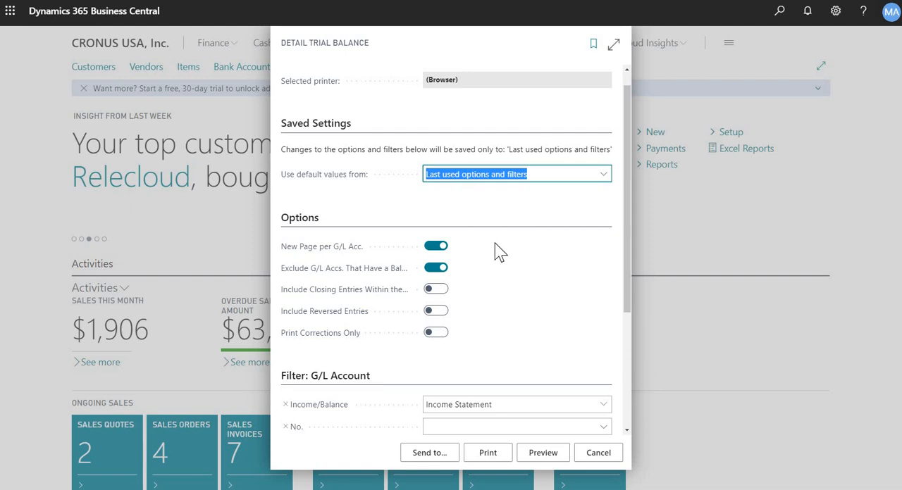
mouse_move(360, 289)
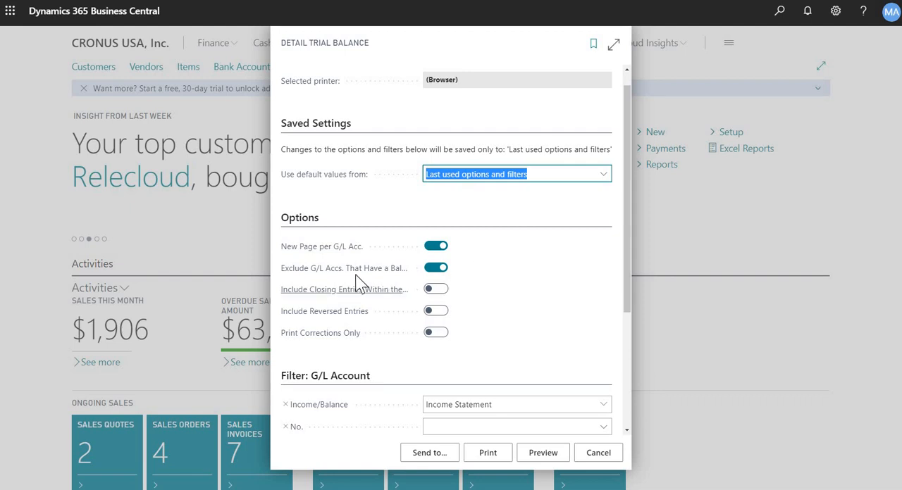
mouse_move(344, 268)
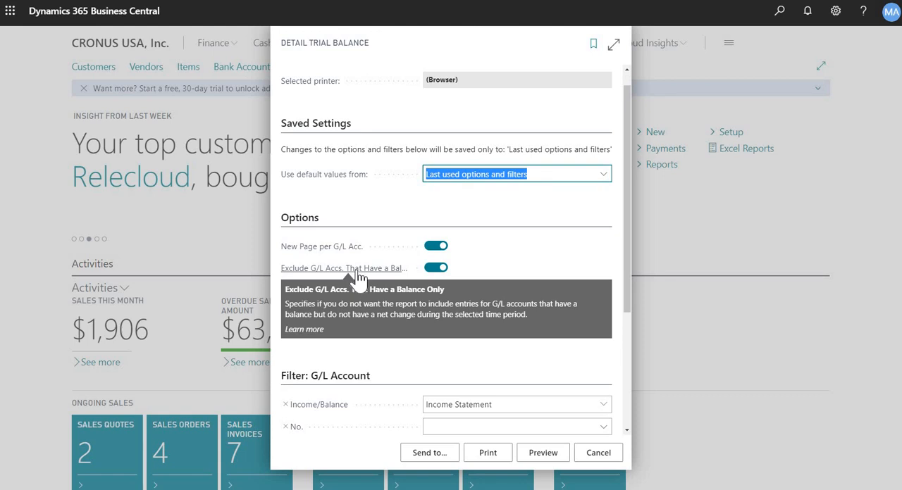
mouse_move(388, 280)
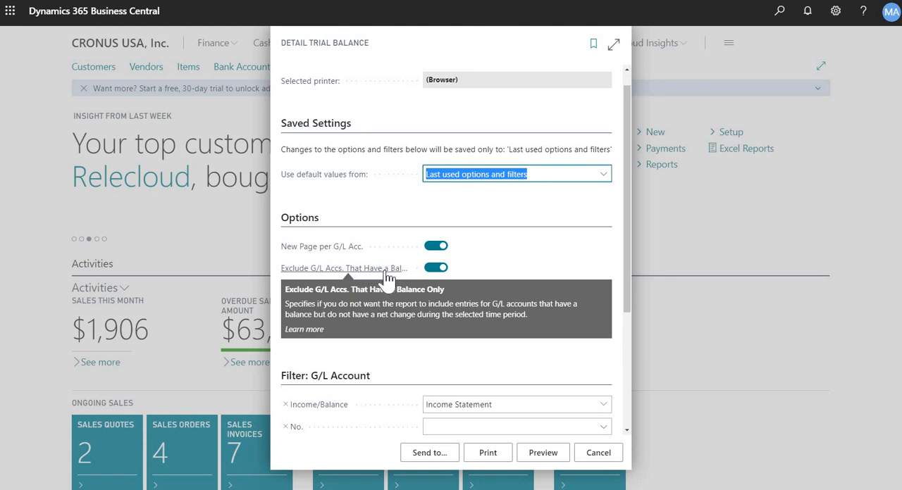
mouse_move(400, 275)
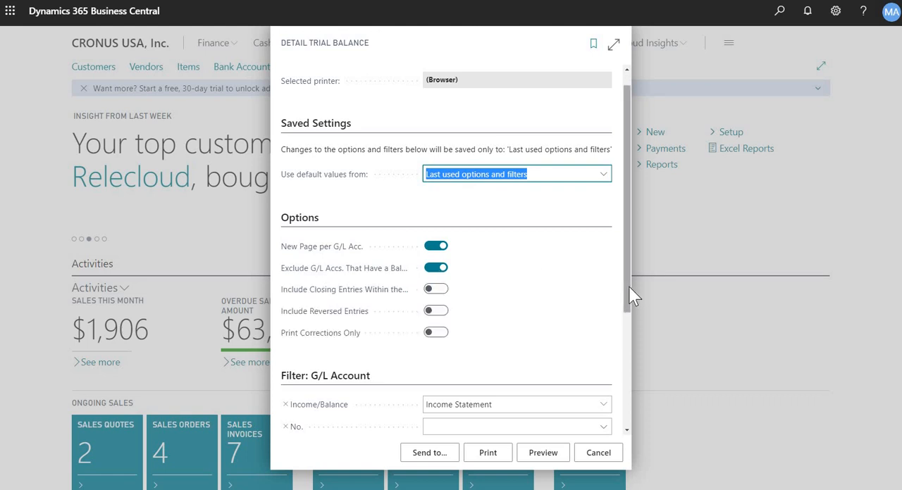
scroll("down", 3)
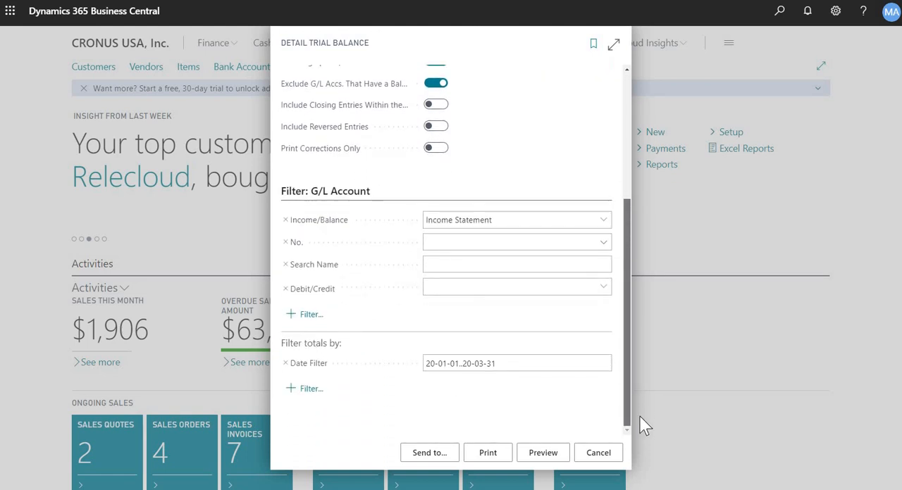
mouse_move(599, 402)
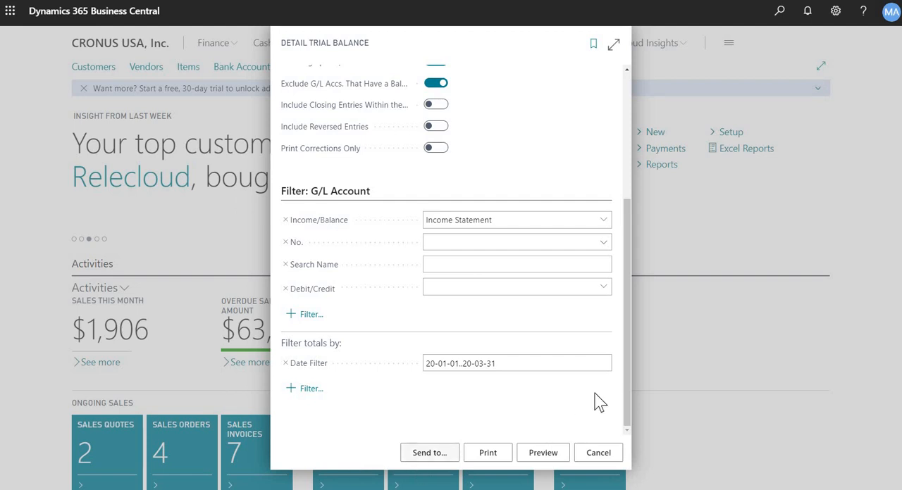
mouse_move(303, 251)
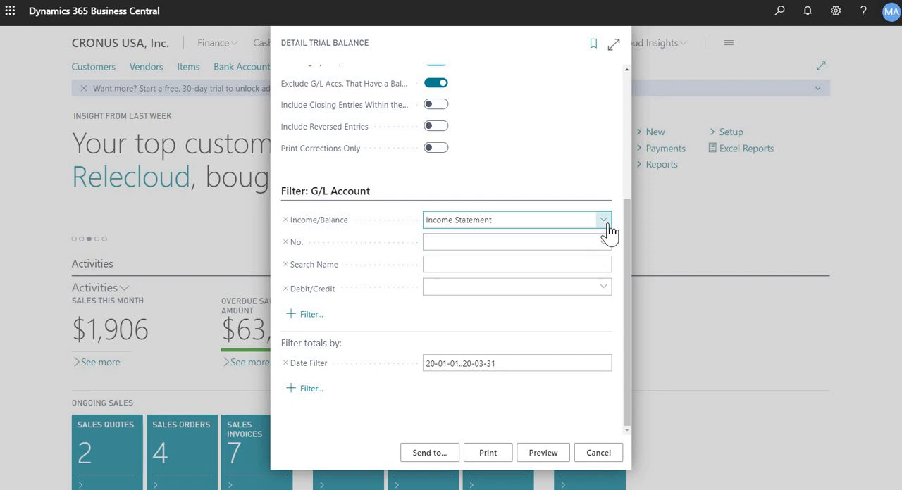
mouse_move(434, 388)
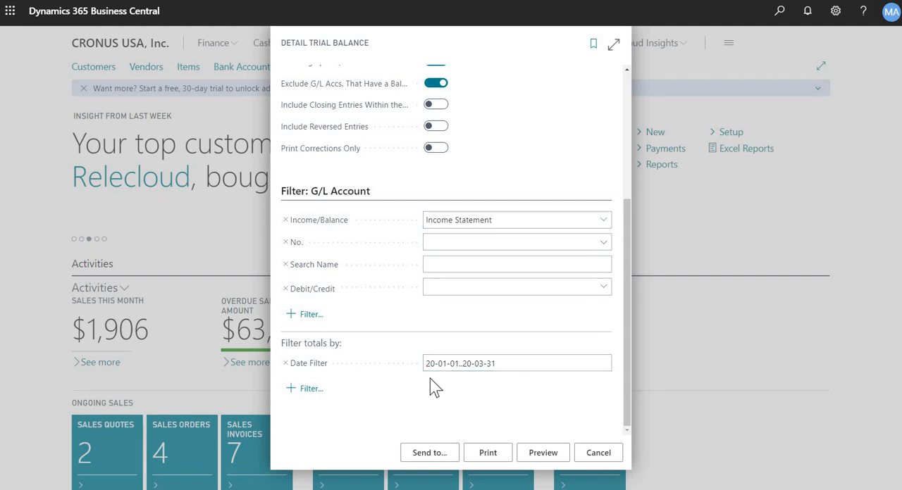
left_click(516, 363)
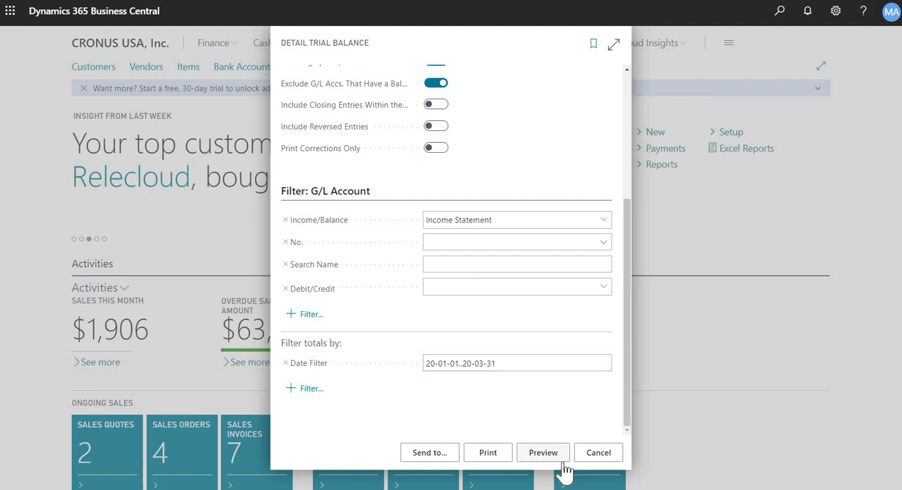
Preview the Detail Trial Balance for January–March 2020 and page through its entries
left_click(542, 452)
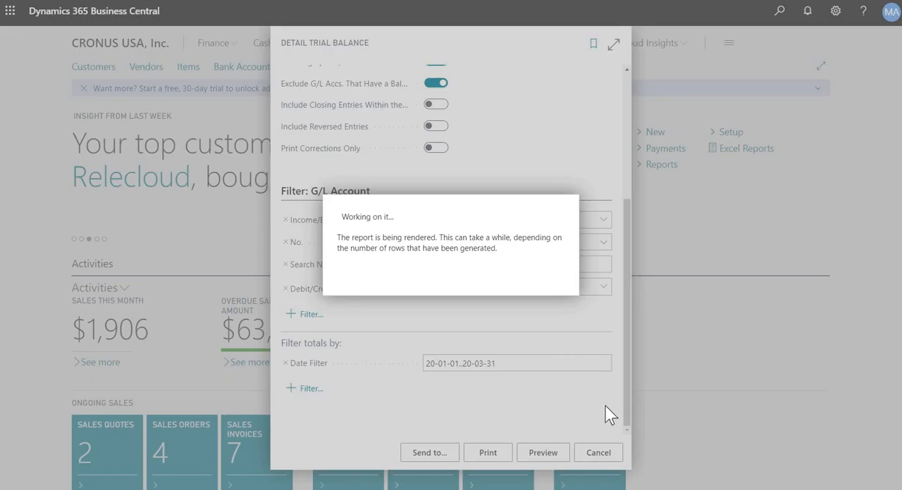
left_click(543, 452)
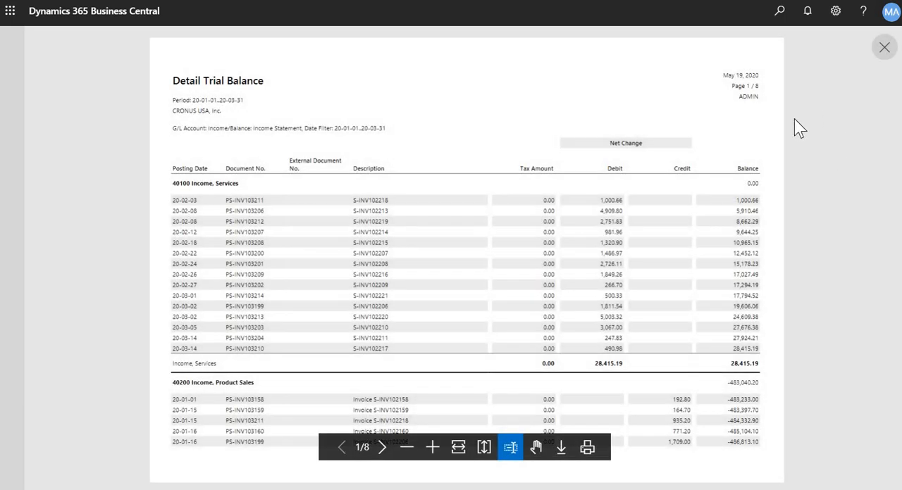
mouse_move(605, 176)
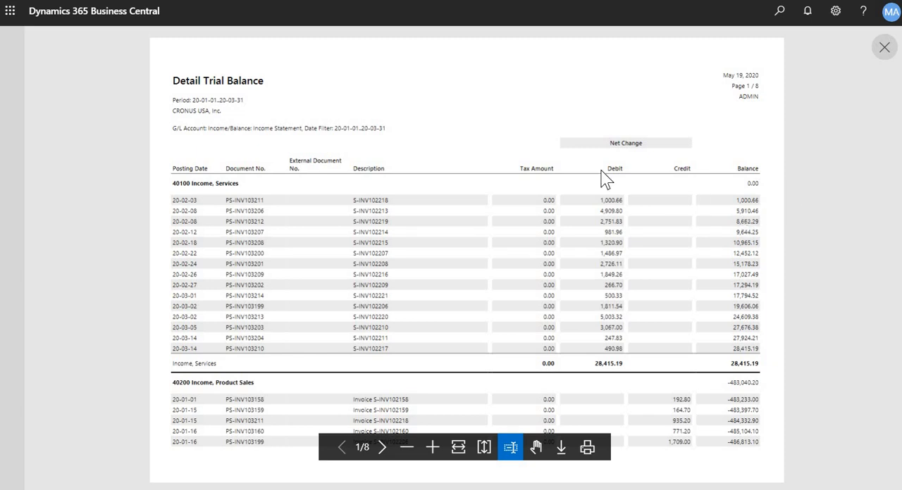
mouse_move(302, 177)
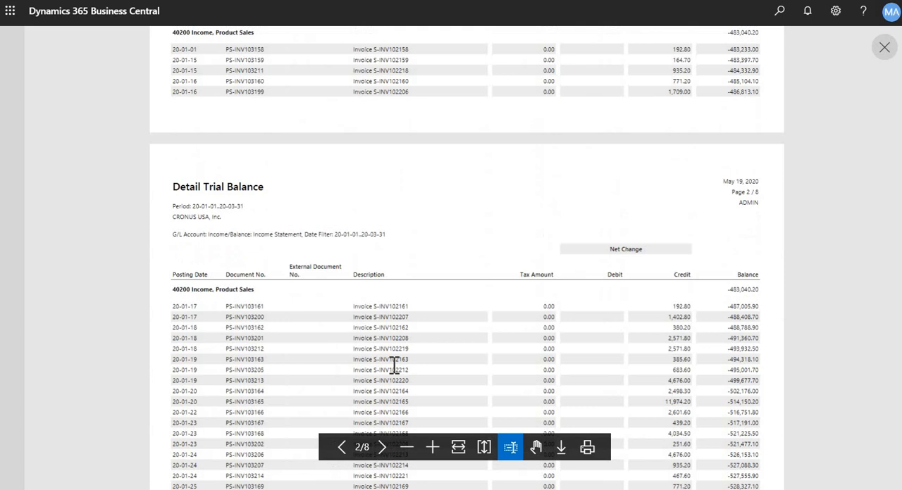
scroll("down", 3)
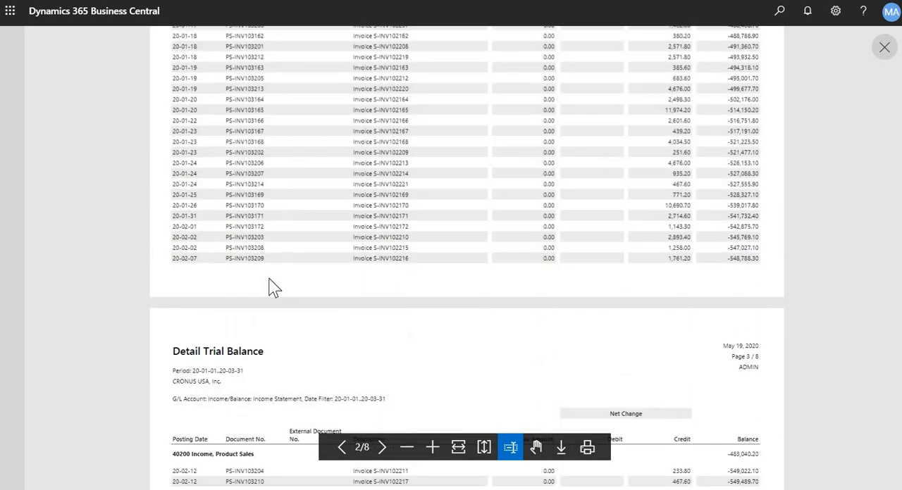
left_click(382, 448)
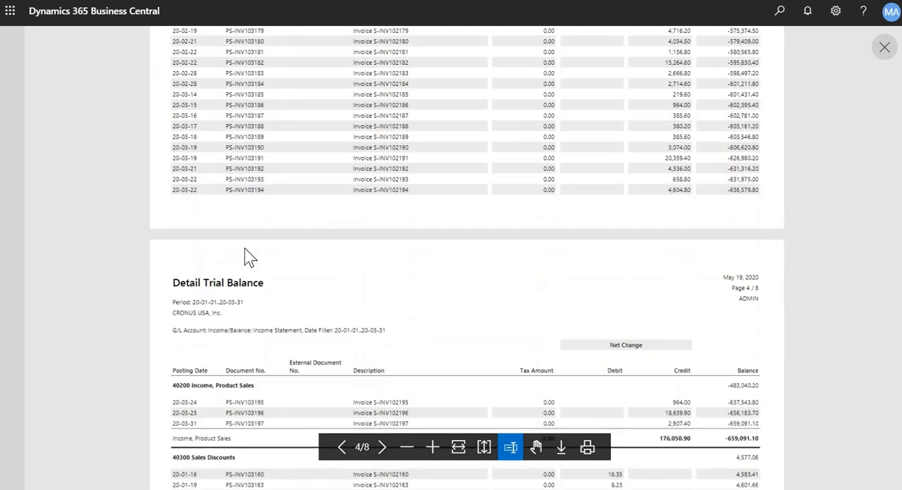
left_click(341, 449)
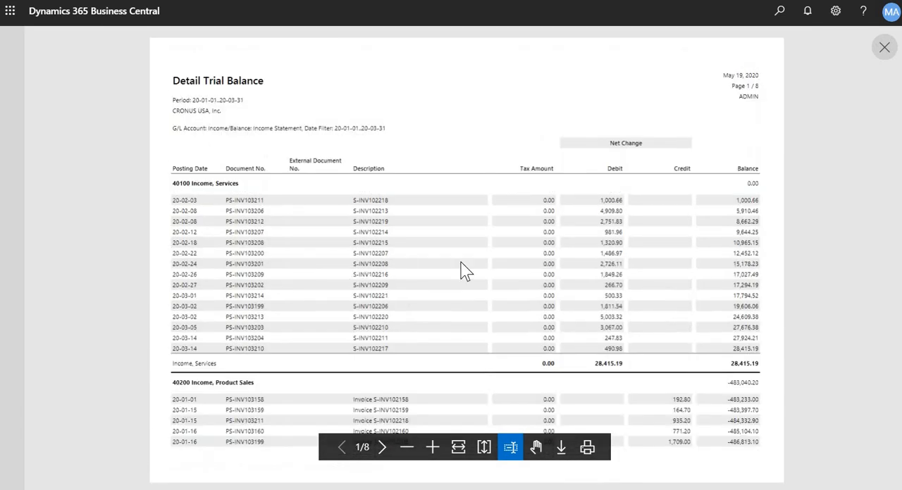
mouse_move(754, 200)
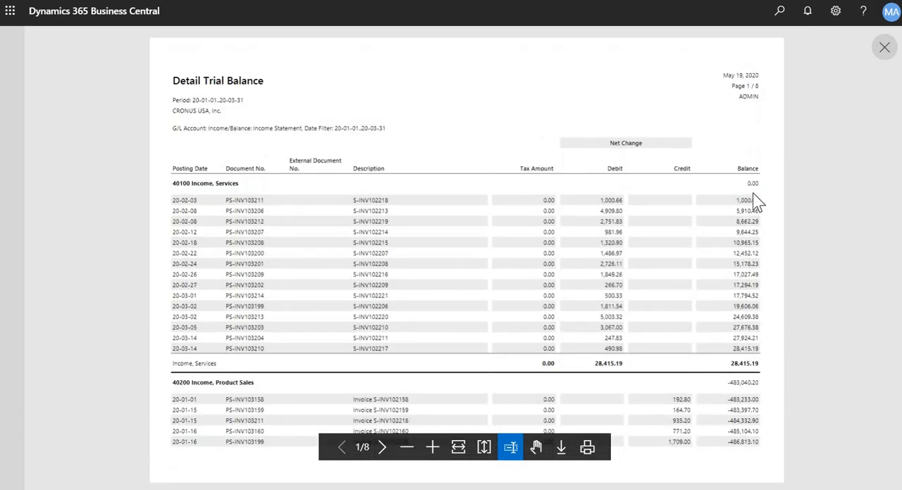
mouse_move(571, 246)
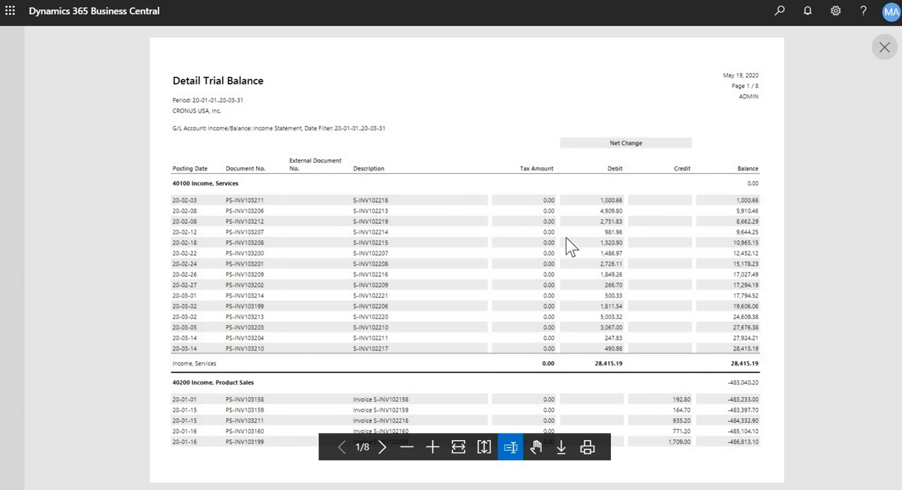
mouse_move(224, 355)
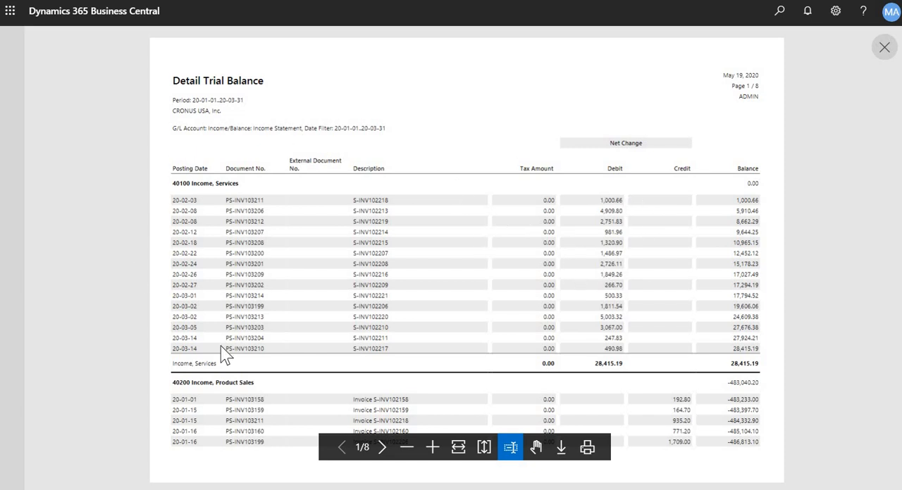
mouse_move(605, 268)
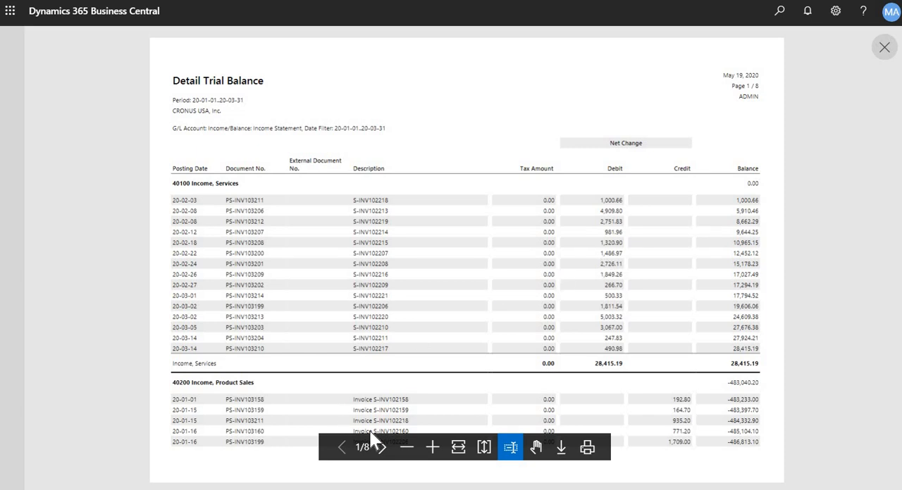
mouse_move(711, 372)
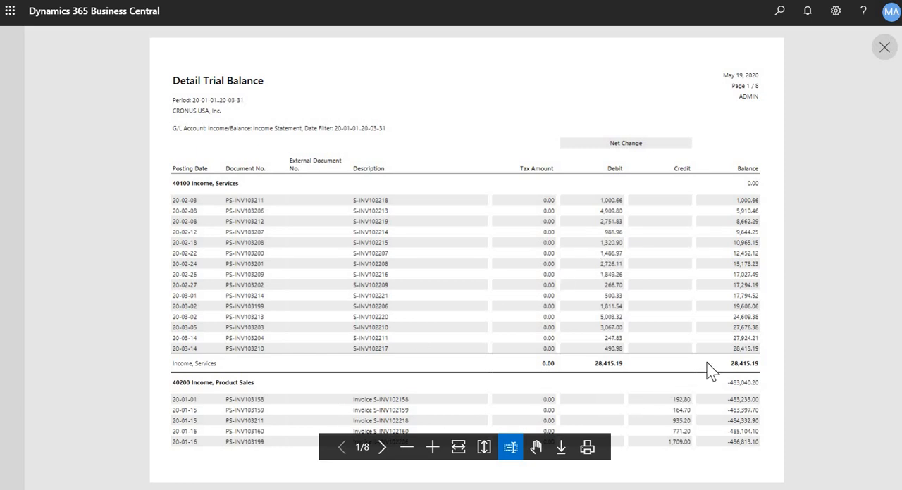
mouse_move(733, 197)
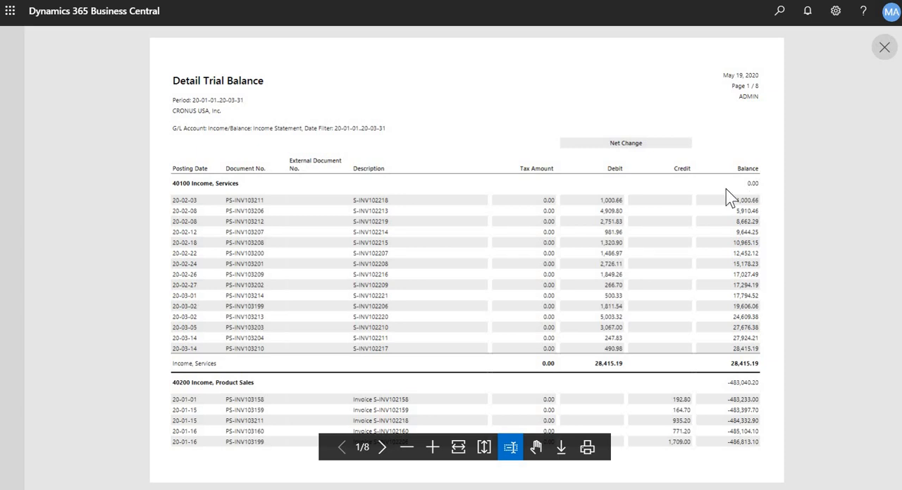
mouse_move(619, 265)
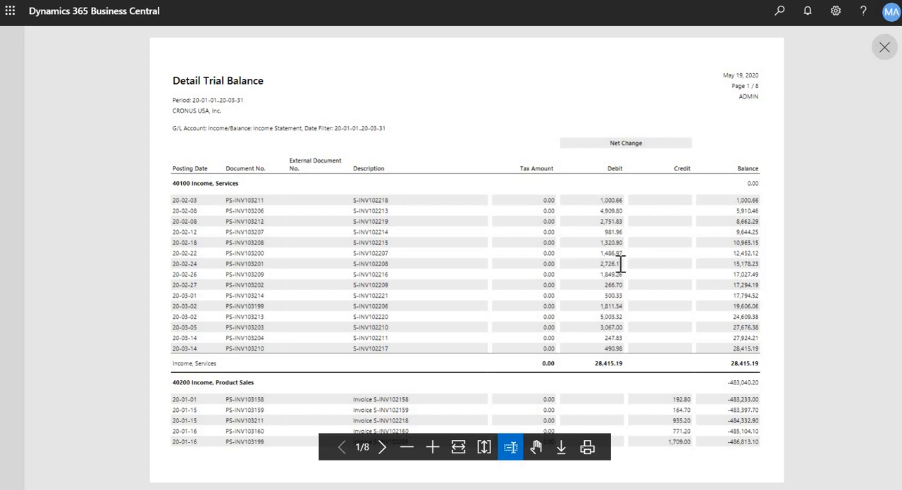
mouse_move(318, 111)
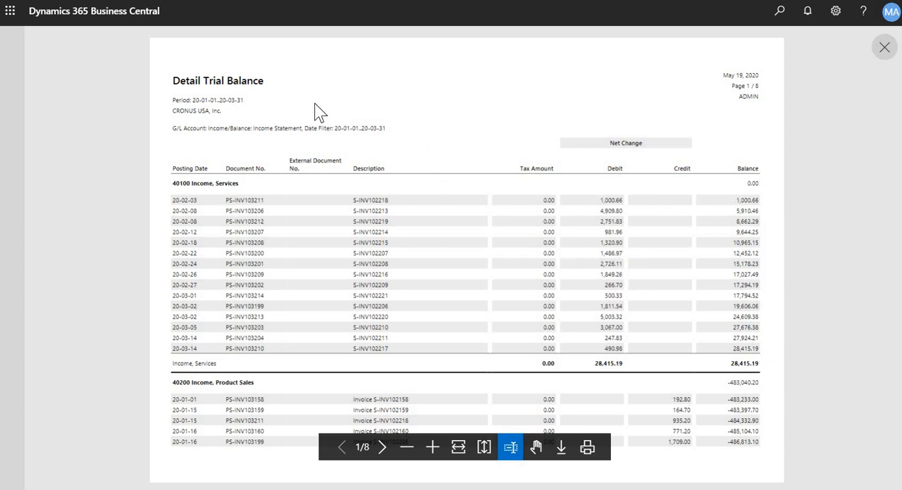
mouse_move(707, 353)
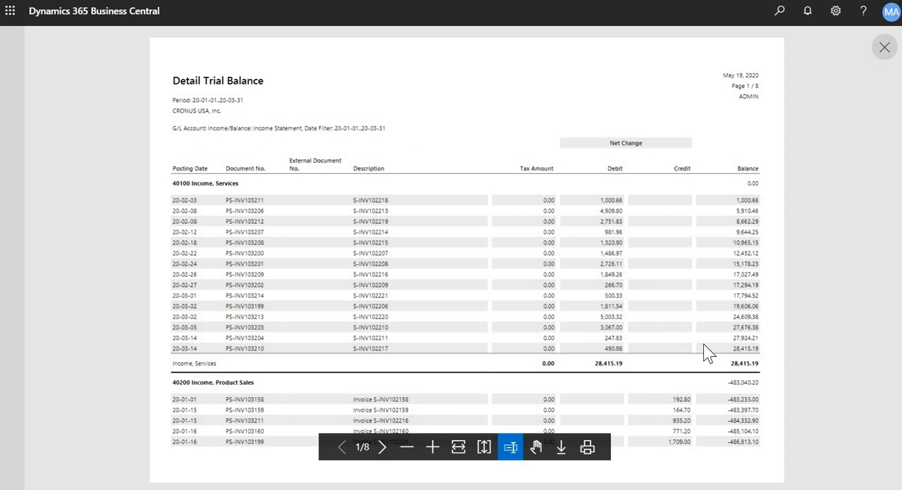
mouse_move(733, 365)
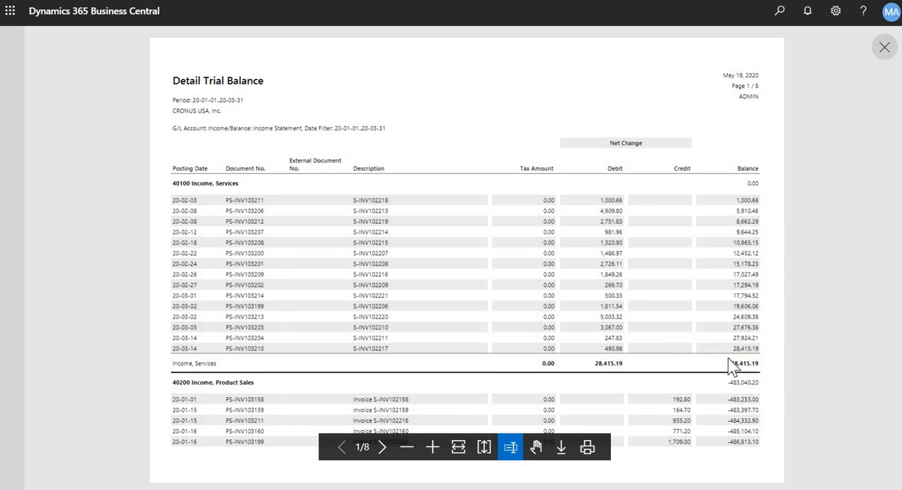
mouse_move(838, 227)
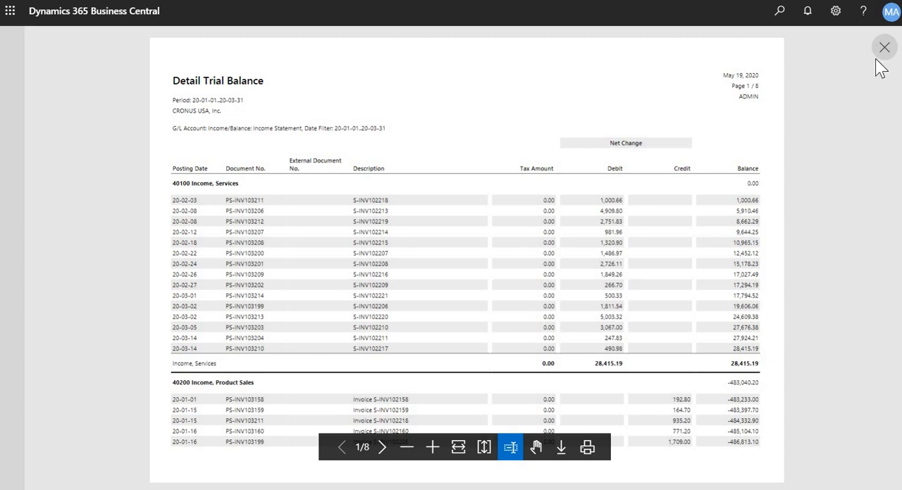
Close the preview and search "aged" to list the Aged Accounts Payable and Receivable reports
left_click(885, 47)
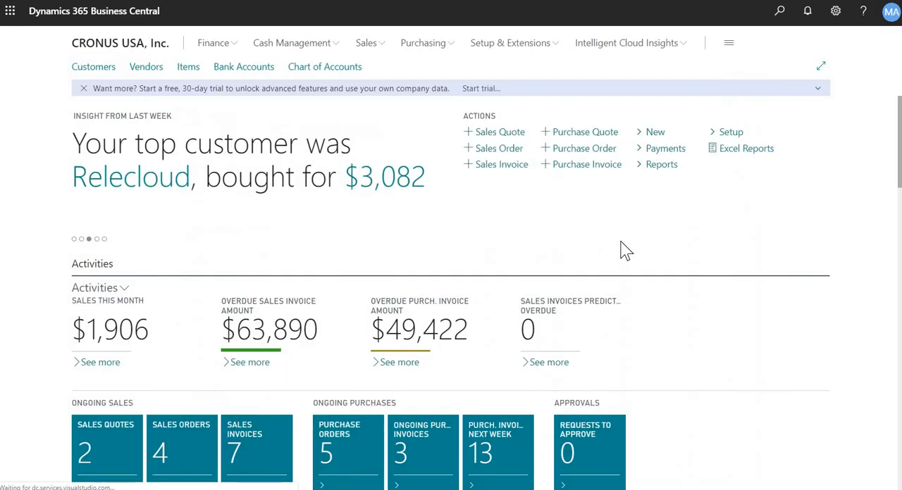
mouse_move(635, 248)
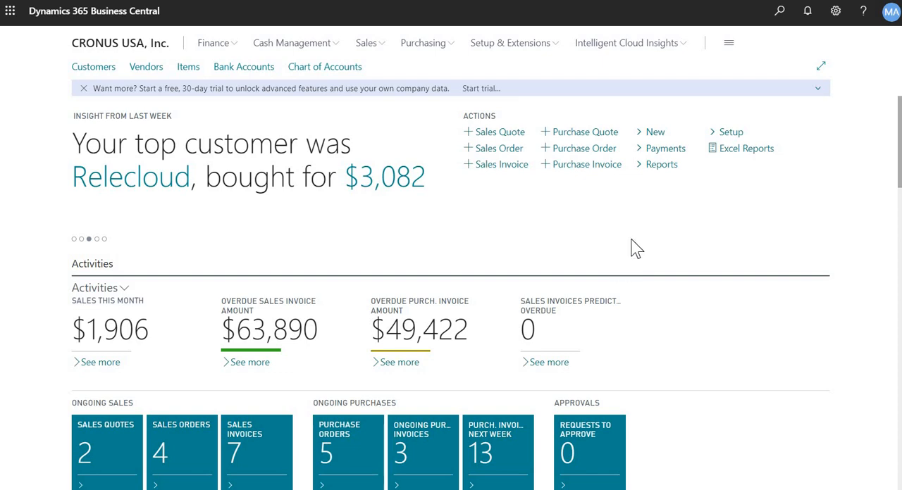
mouse_move(775, 43)
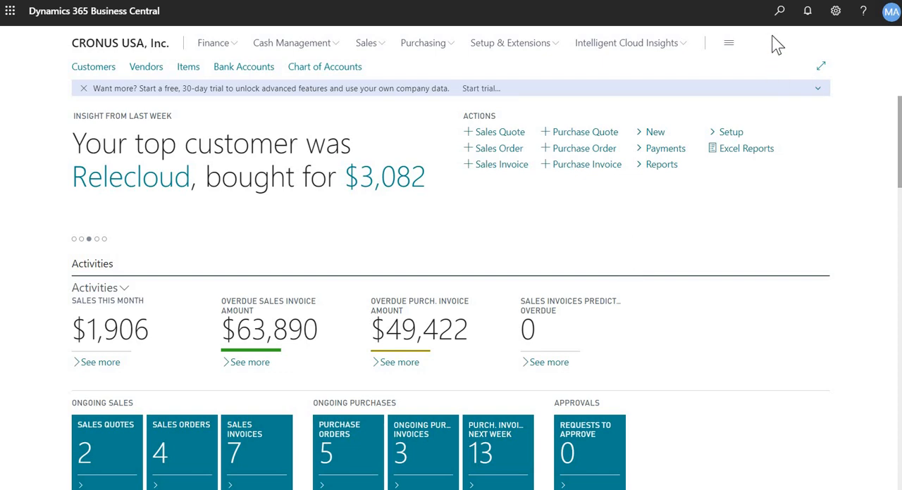
left_click(778, 11)
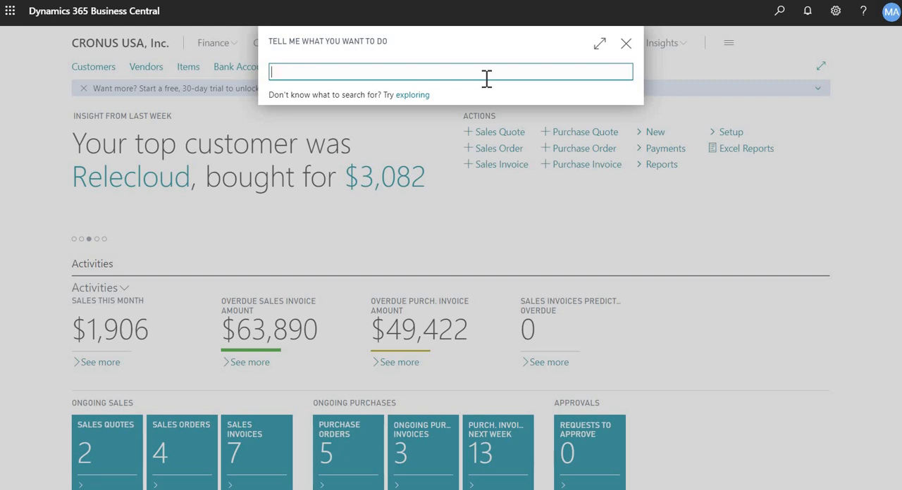
type("aged")
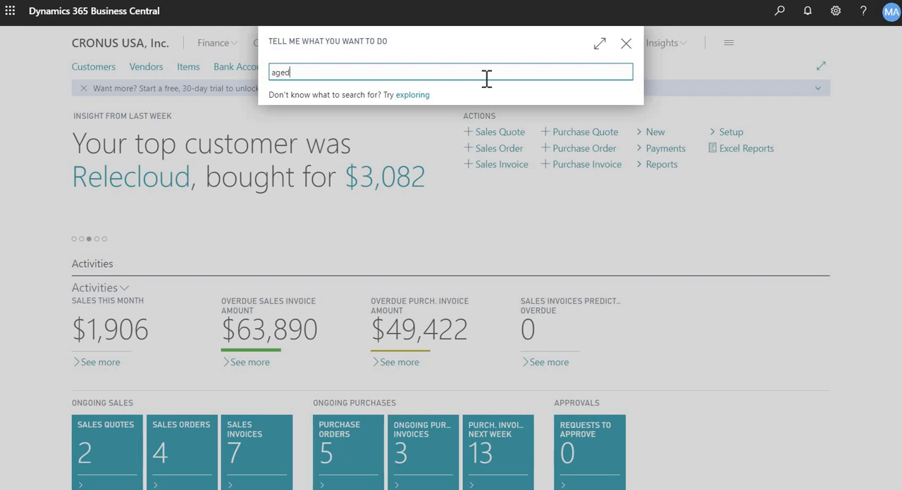
type("rep")
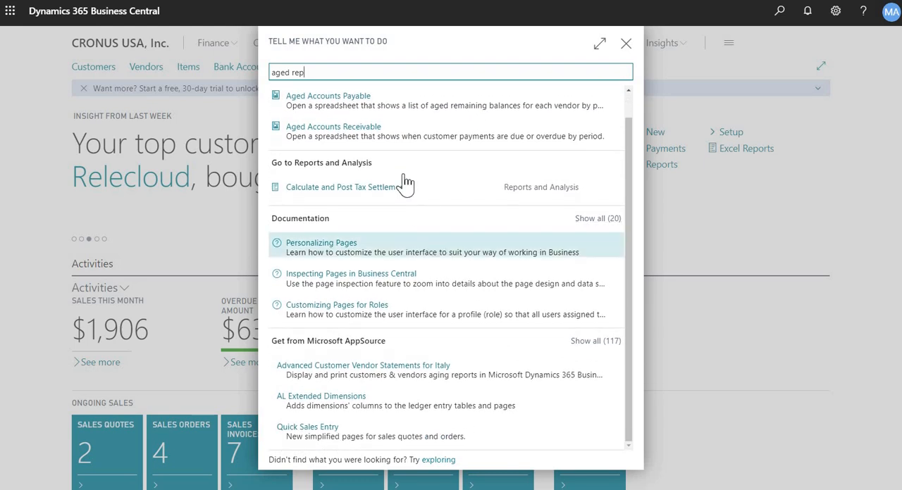
key("BackSpace")
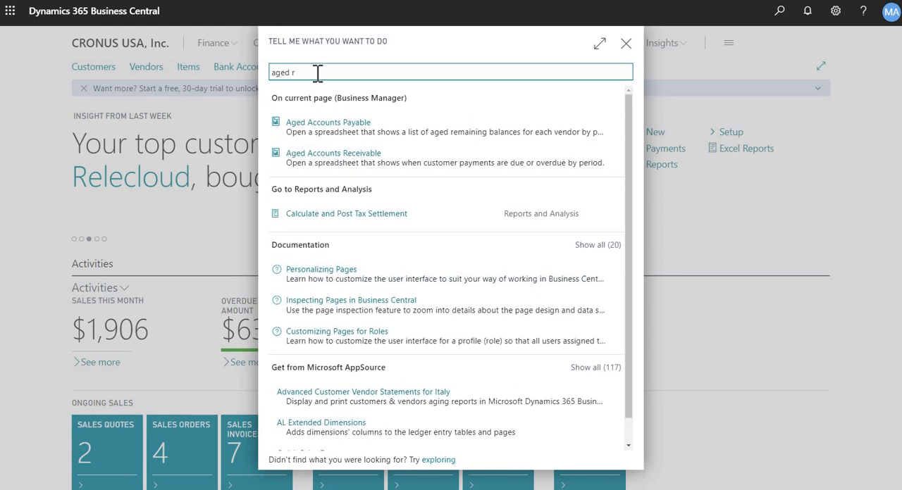
key("Backspace")
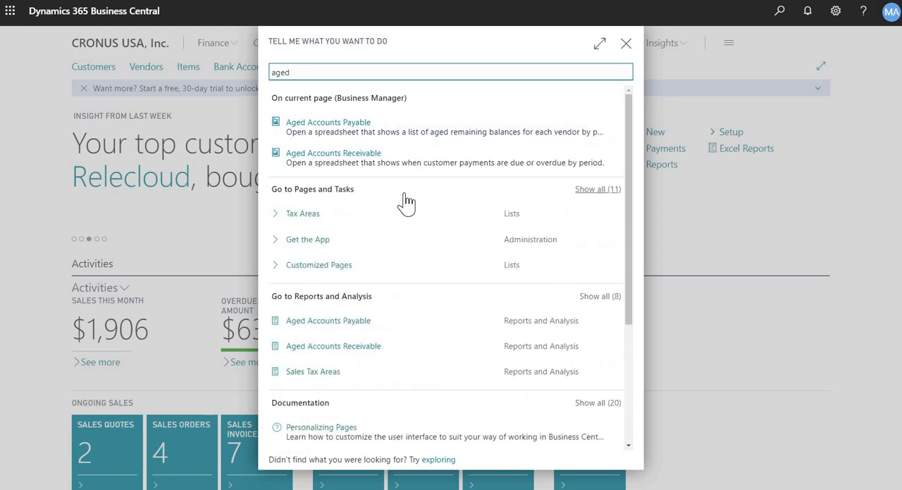
mouse_move(302, 414)
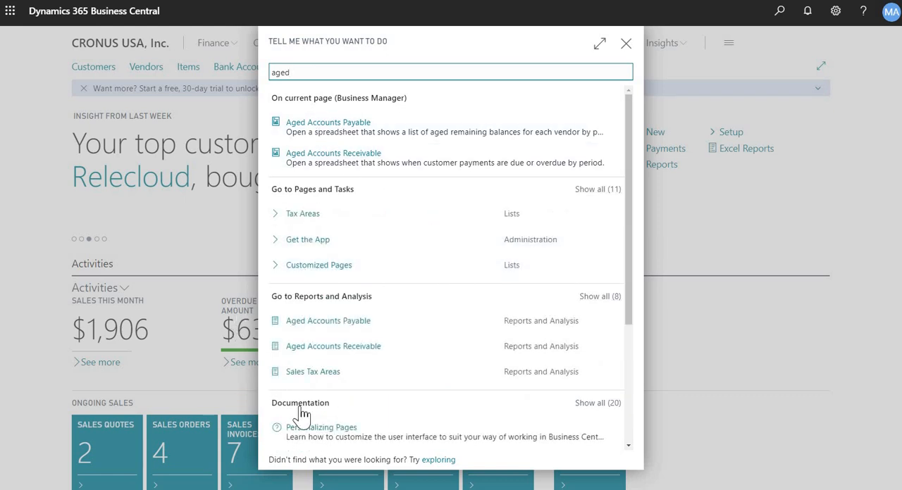
mouse_move(430, 317)
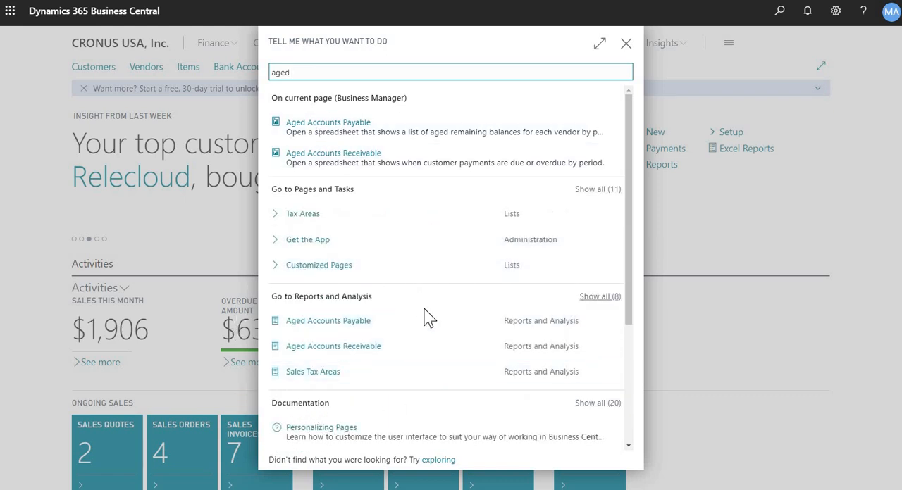
mouse_move(400, 329)
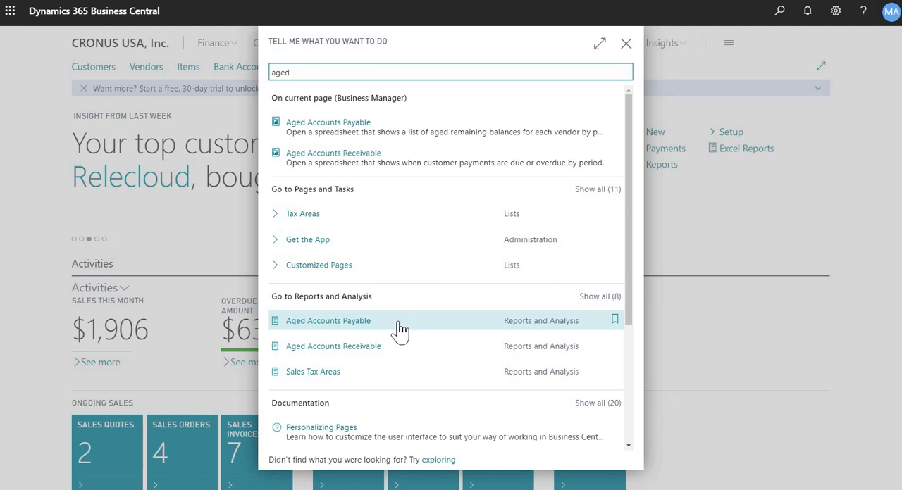
mouse_move(439, 351)
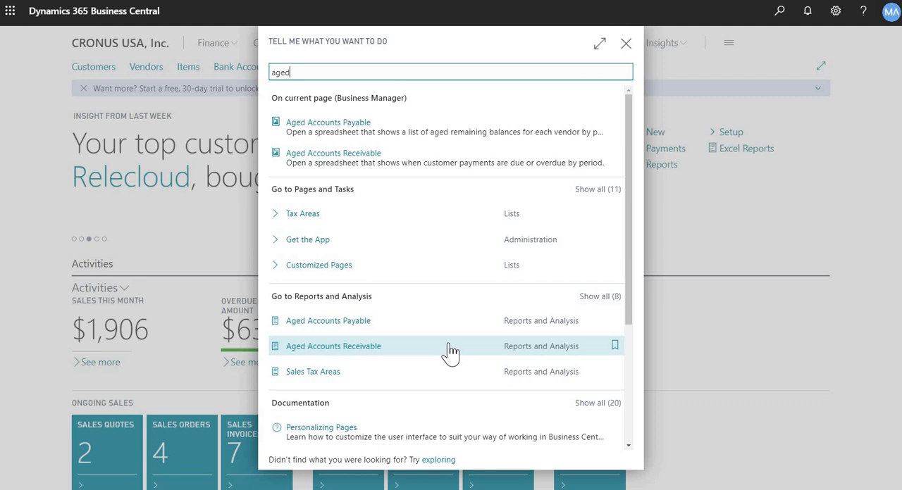
mouse_move(471, 338)
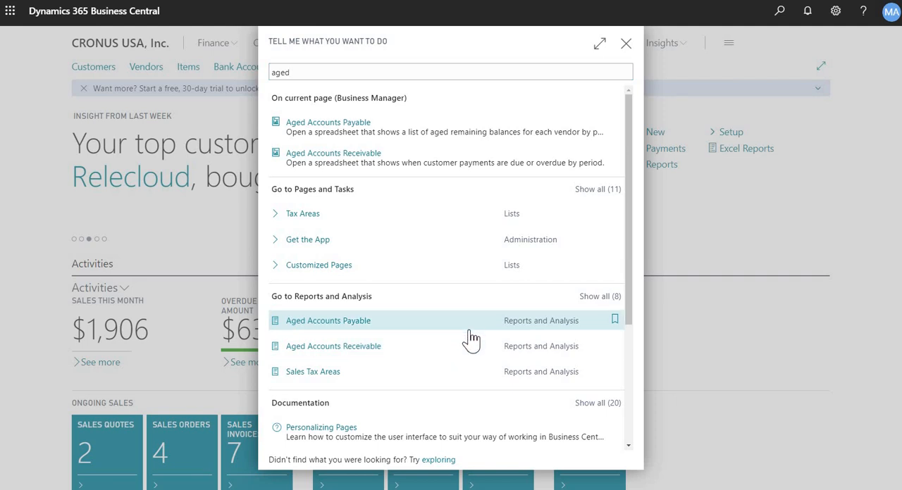
Open Aged Accounts Payable options aged as of 2020-03-31 by Trans Date in 1M periods
left_click(329, 322)
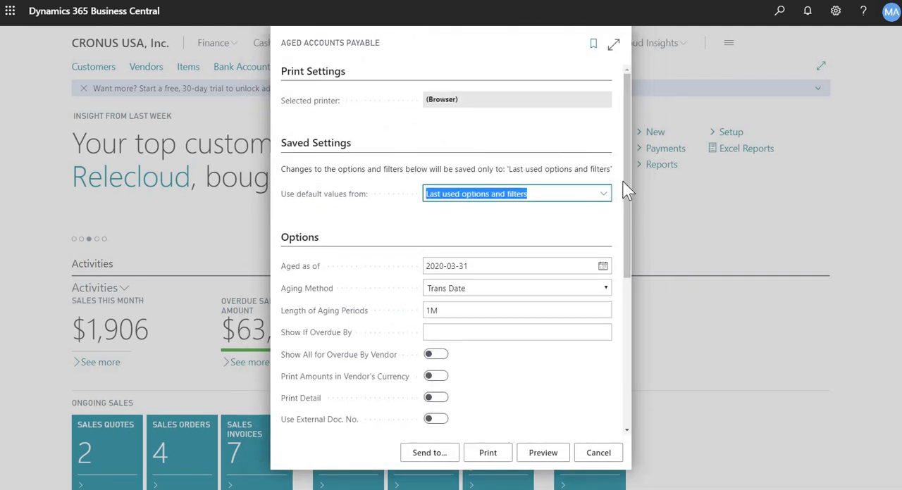
scroll("down", 3)
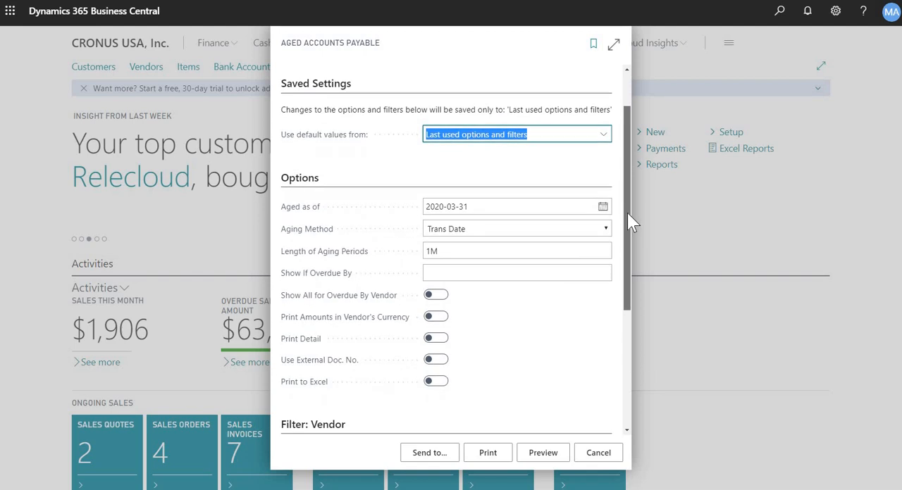
scroll("down", 3)
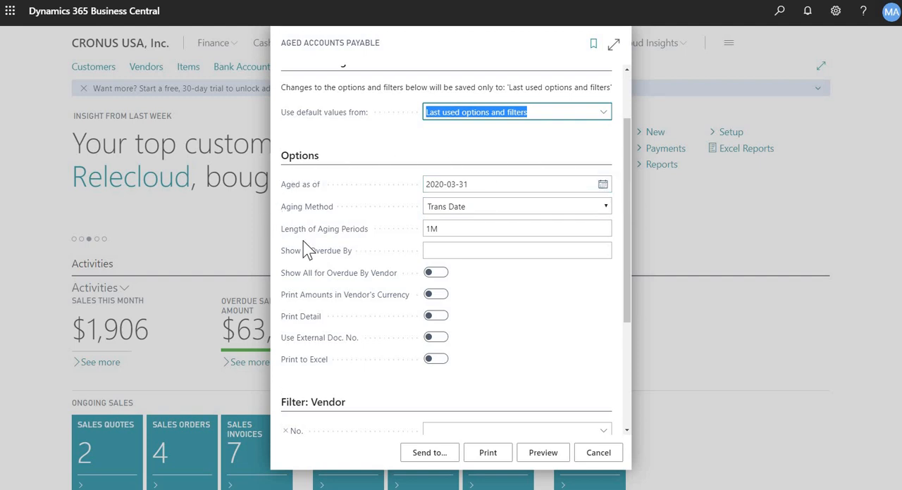
mouse_move(331, 200)
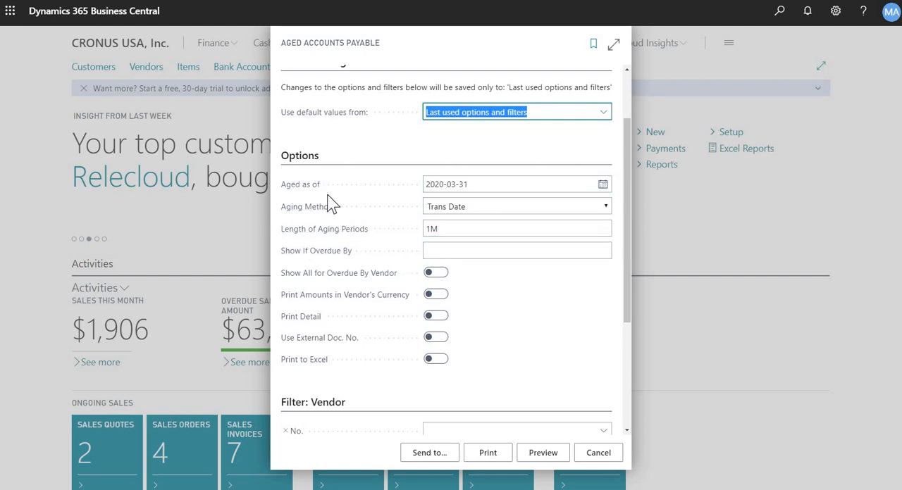
mouse_move(472, 205)
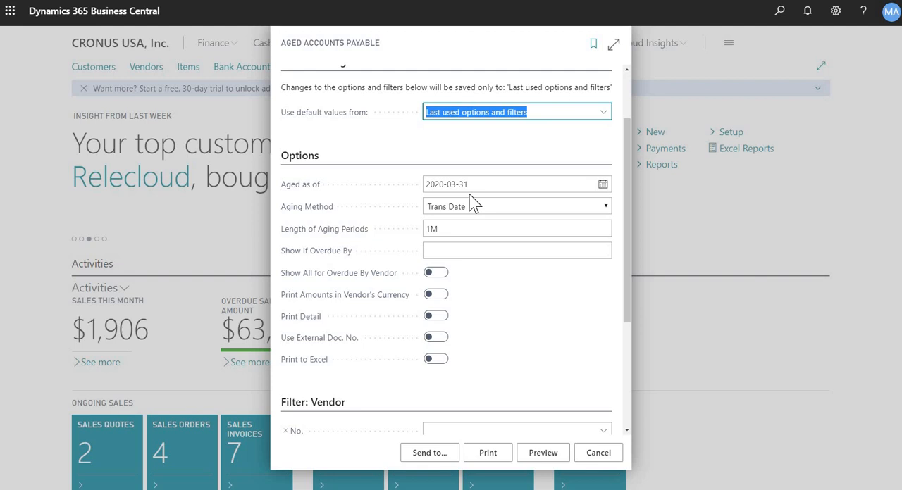
mouse_move(515, 211)
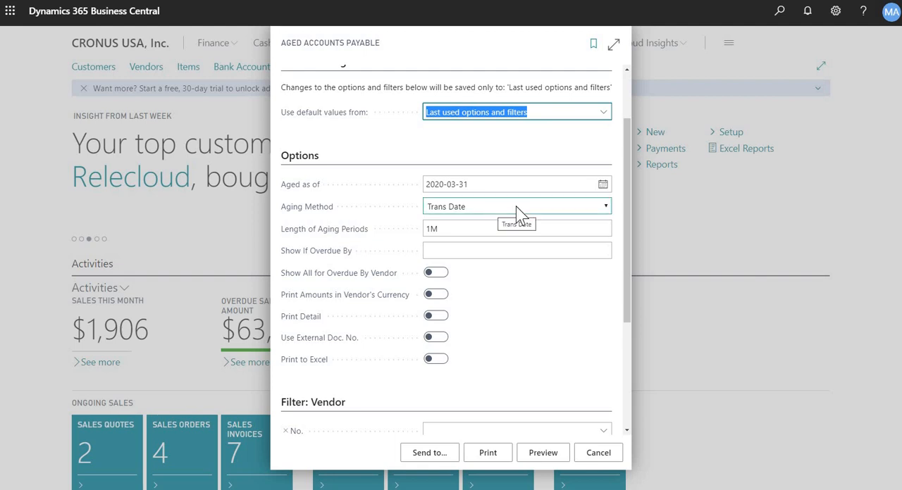
left_click(604, 206)
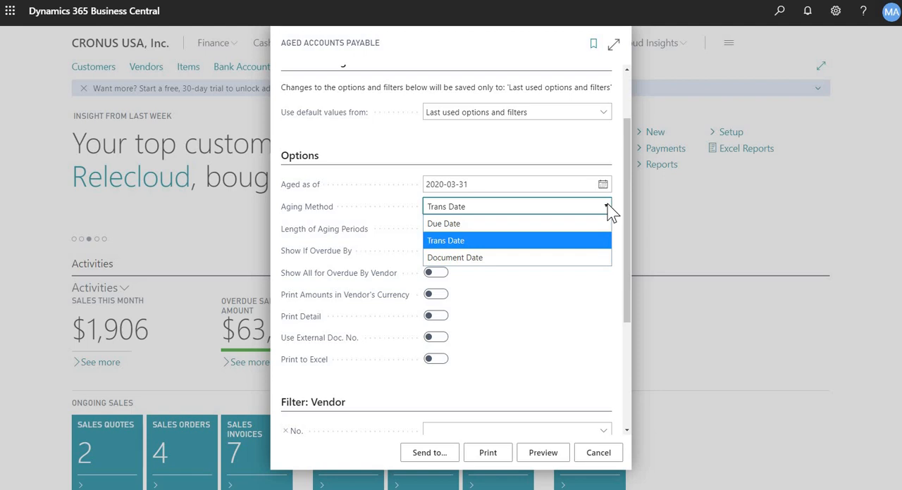
mouse_move(591, 228)
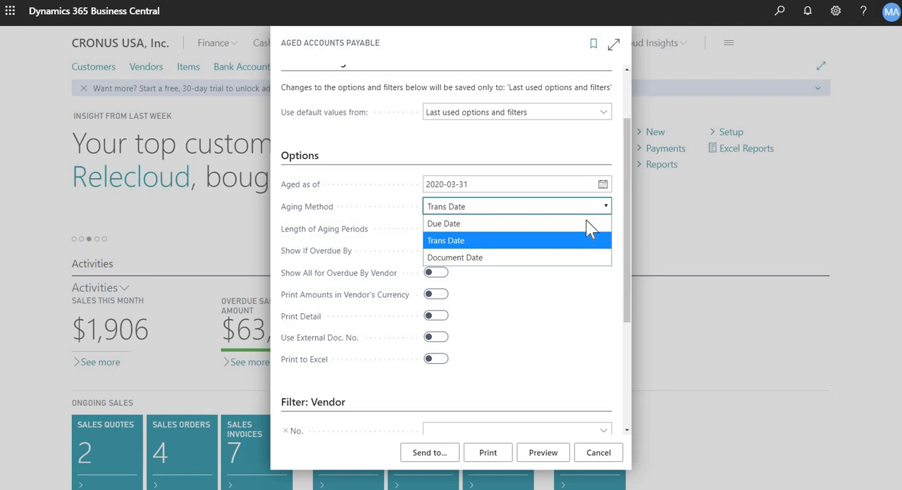
mouse_move(486, 253)
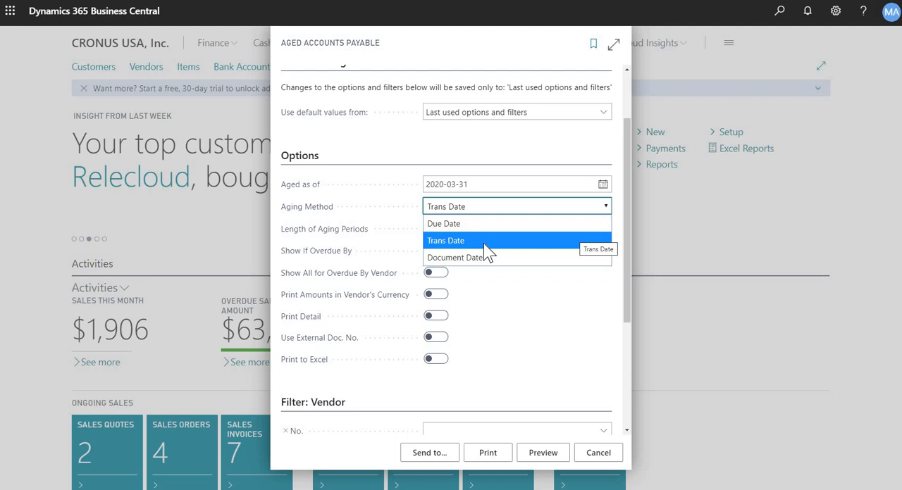
mouse_move(462, 256)
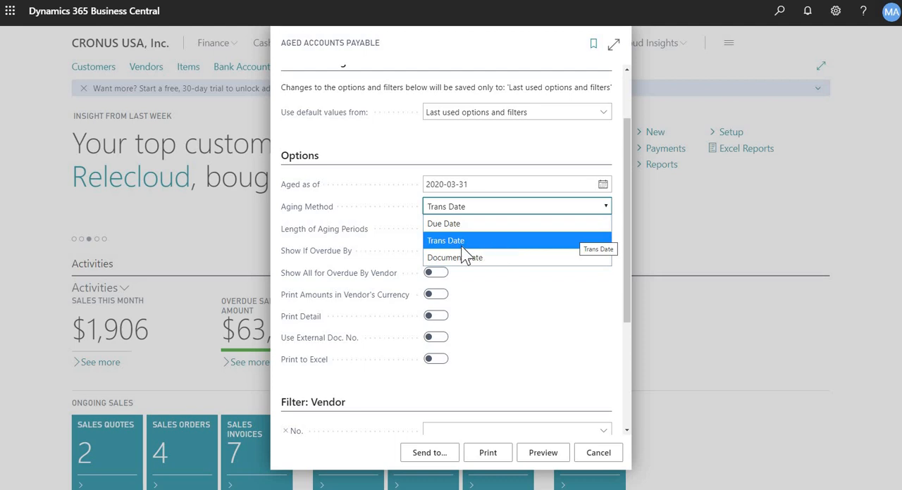
mouse_move(495, 252)
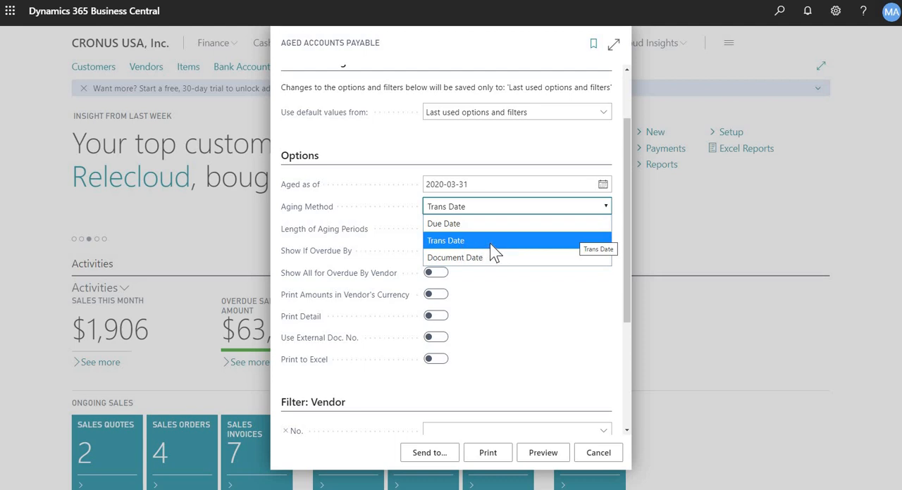
mouse_move(496, 223)
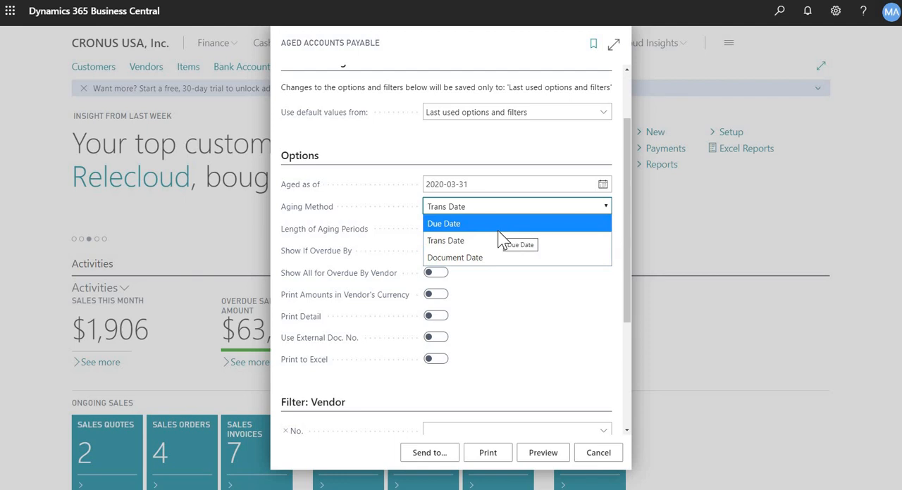
mouse_move(520, 234)
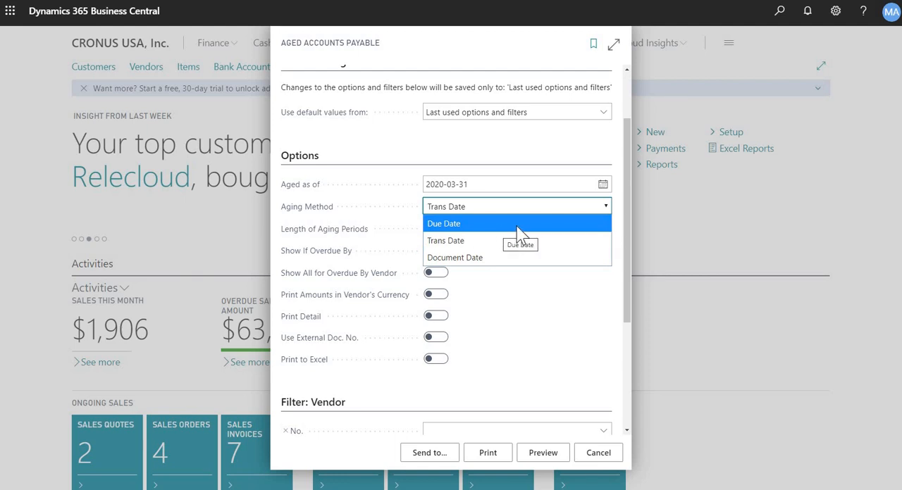
mouse_move(528, 246)
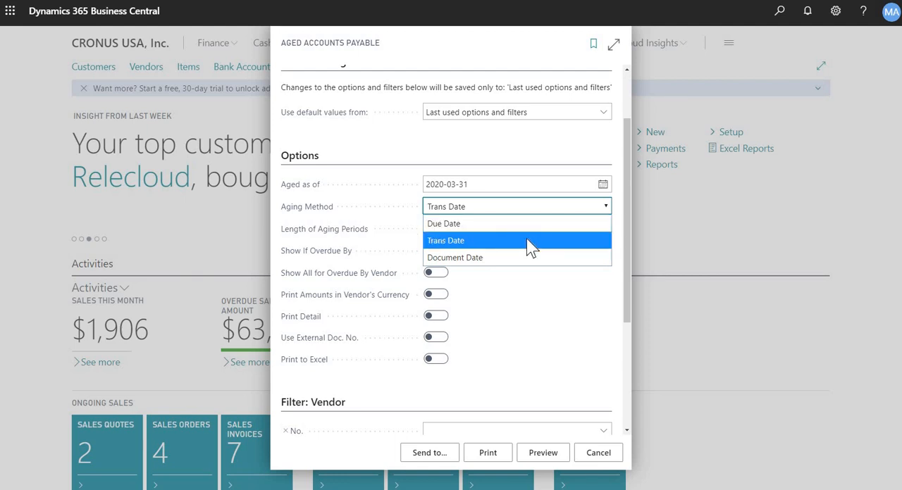
left_click(445, 240)
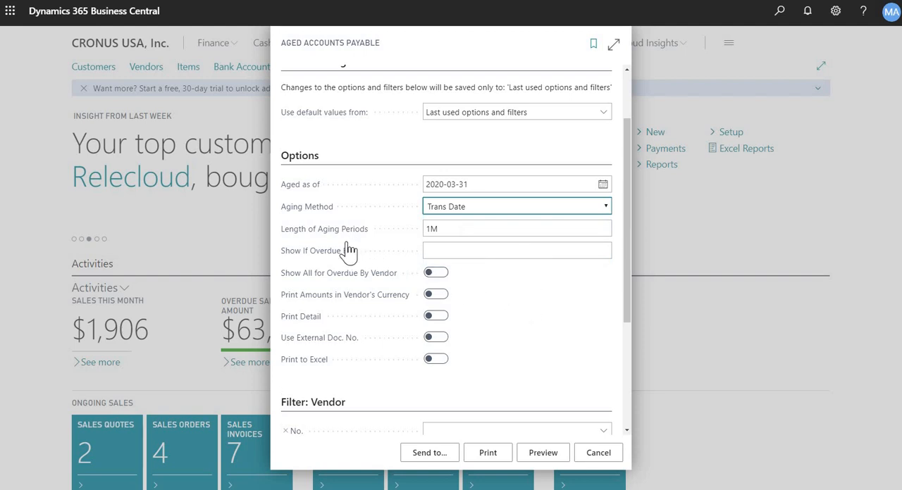
left_click(516, 228)
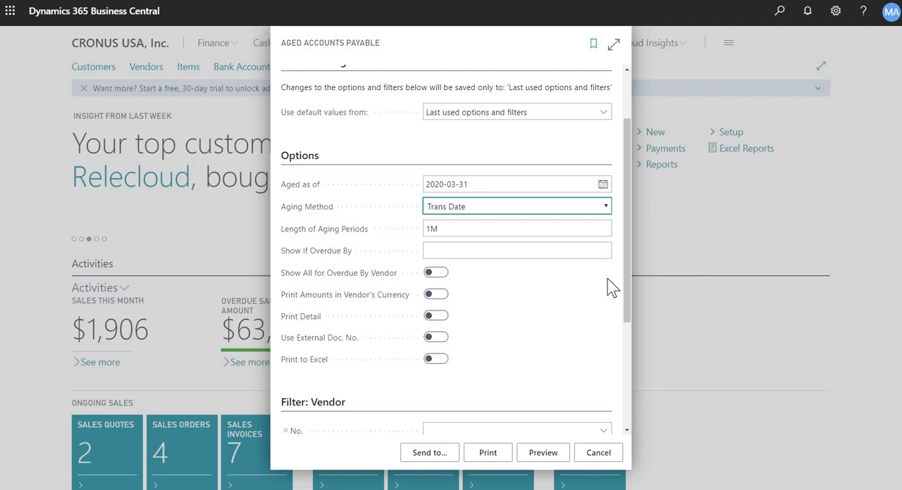
scroll("down", 3)
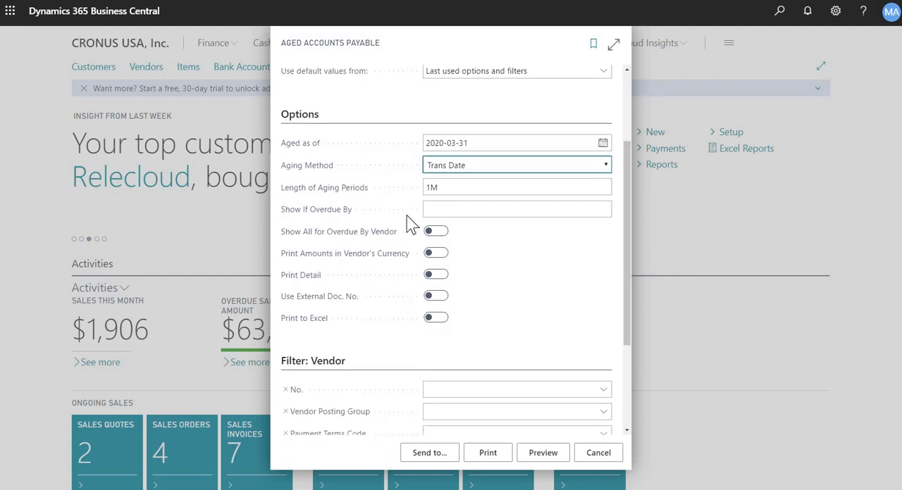
mouse_move(356, 292)
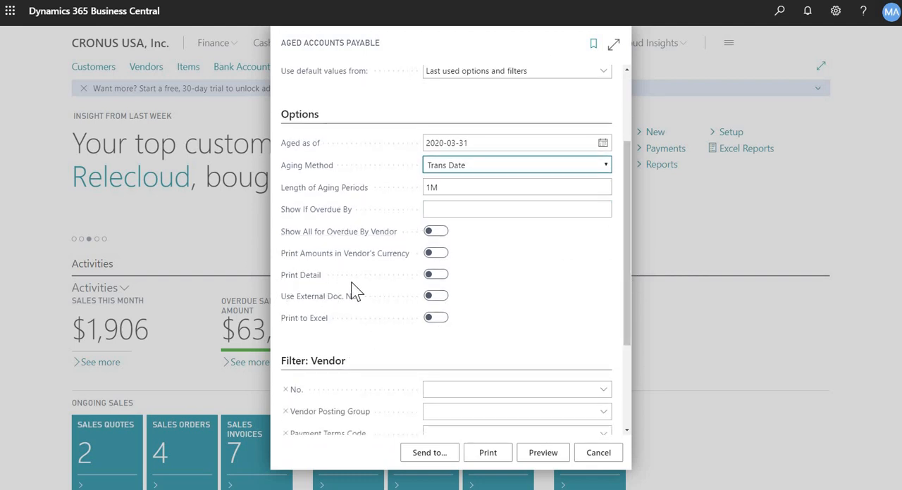
mouse_move(465, 287)
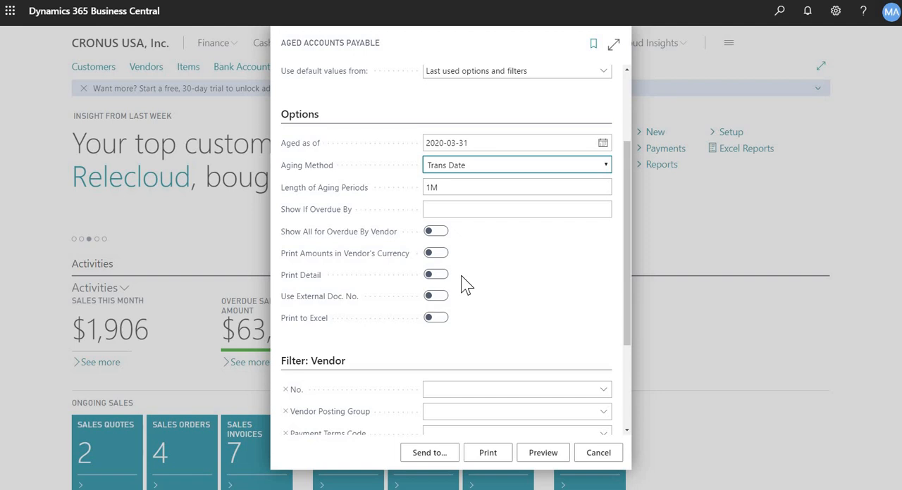
mouse_move(631, 285)
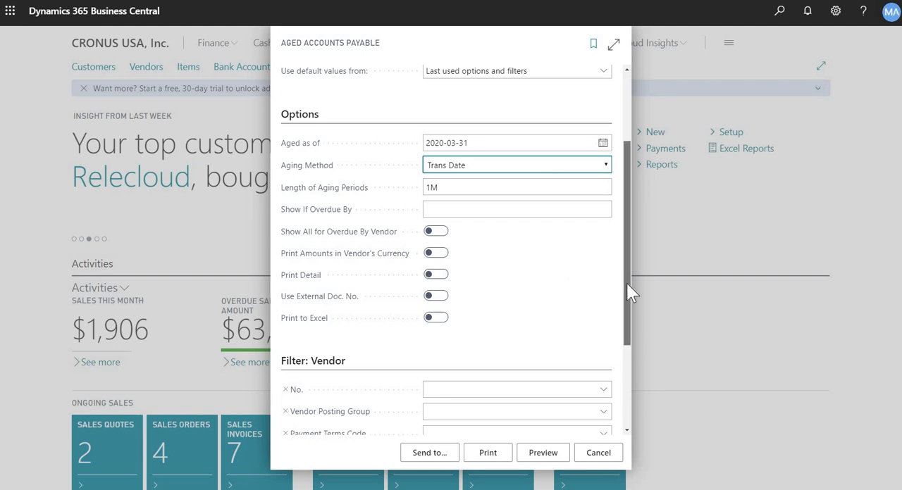
scroll("down", 3)
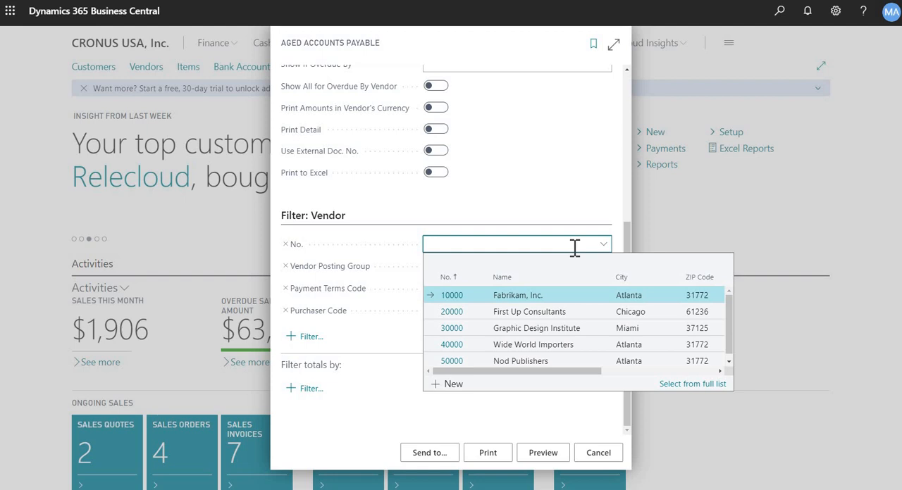
mouse_move(533, 335)
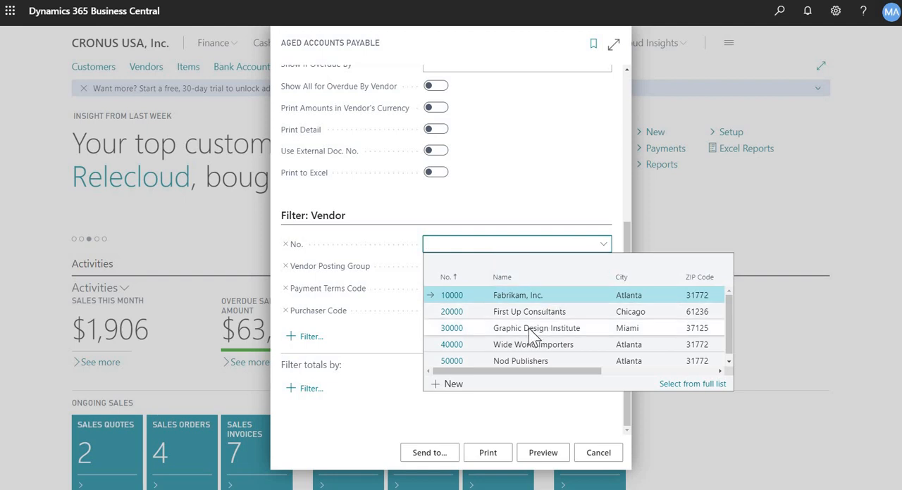
mouse_move(535, 289)
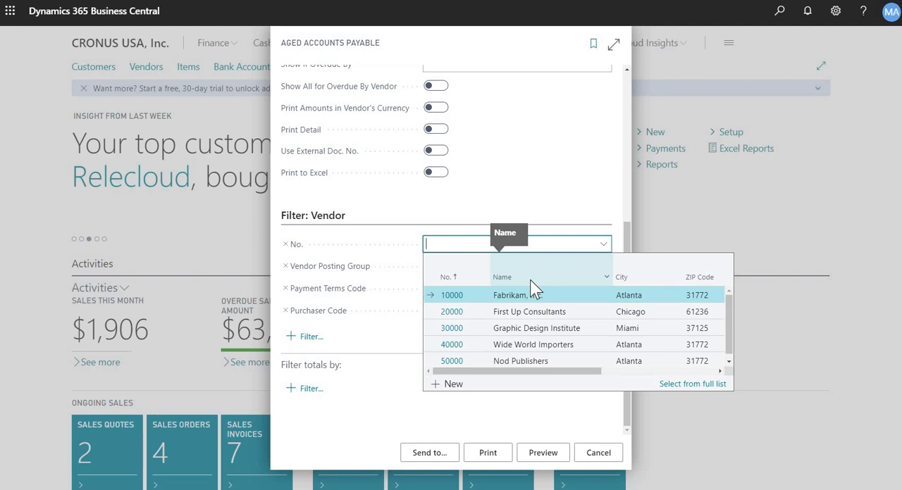
type("fabr")
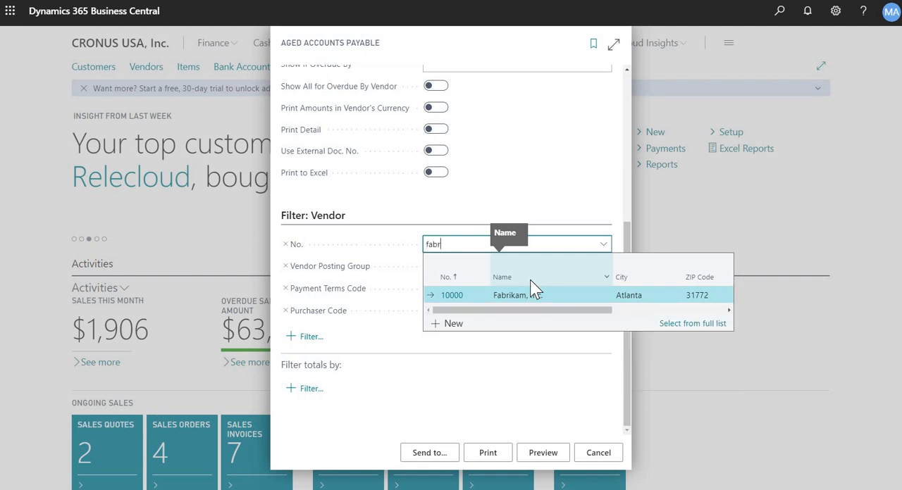
key("Backspace")
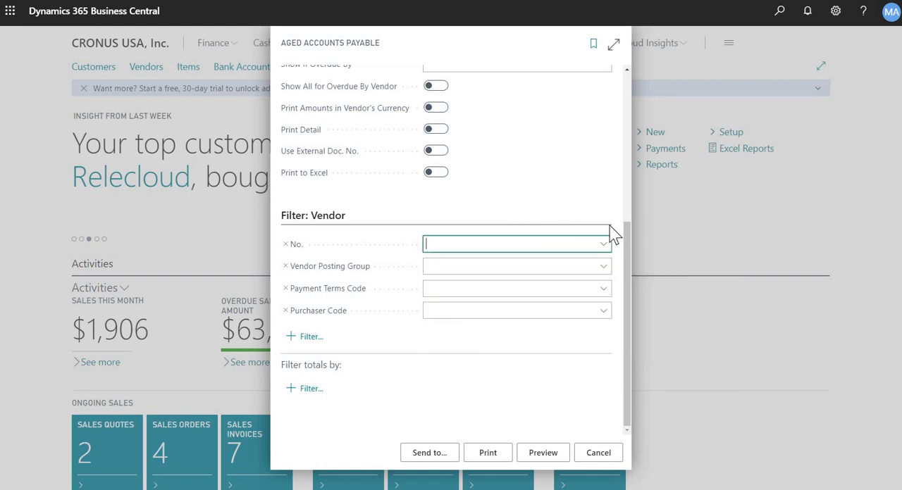
mouse_move(416, 351)
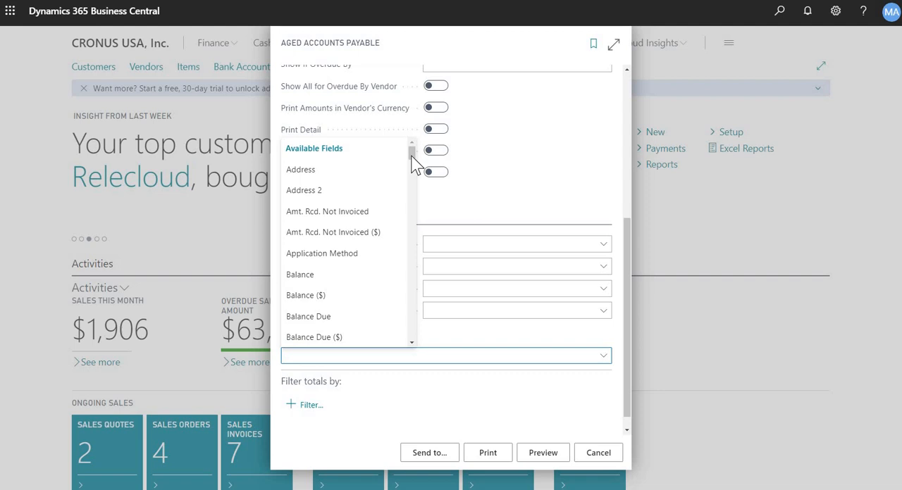
scroll("down", 3)
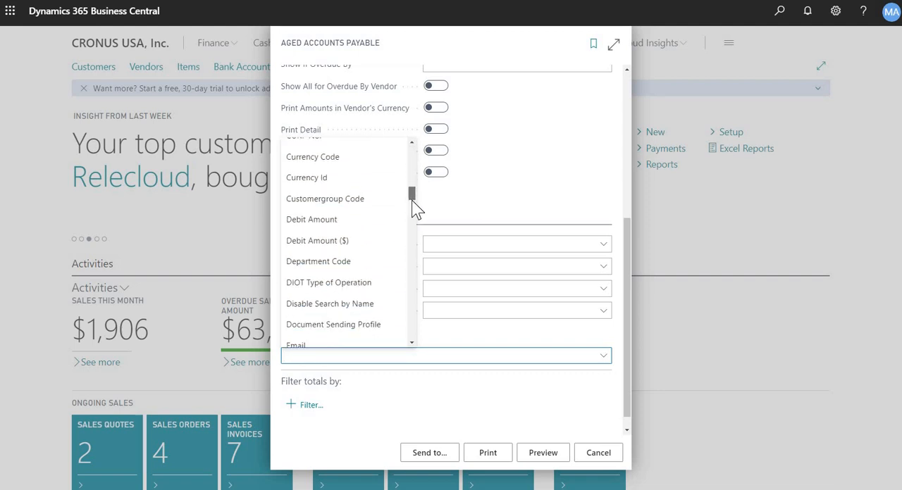
scroll("down", 3)
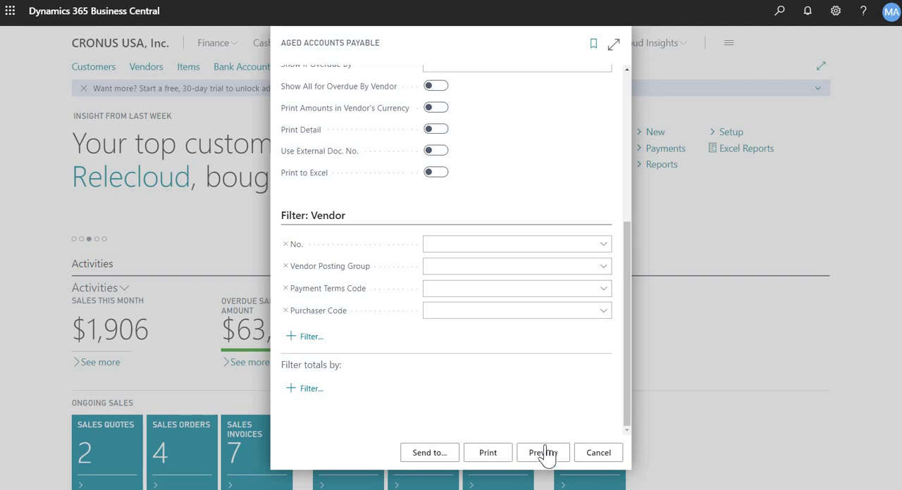
Preview the Aged Accounts Payable summary totaling 49,421.55 USD, review vendor balances, then close it
left_click(543, 452)
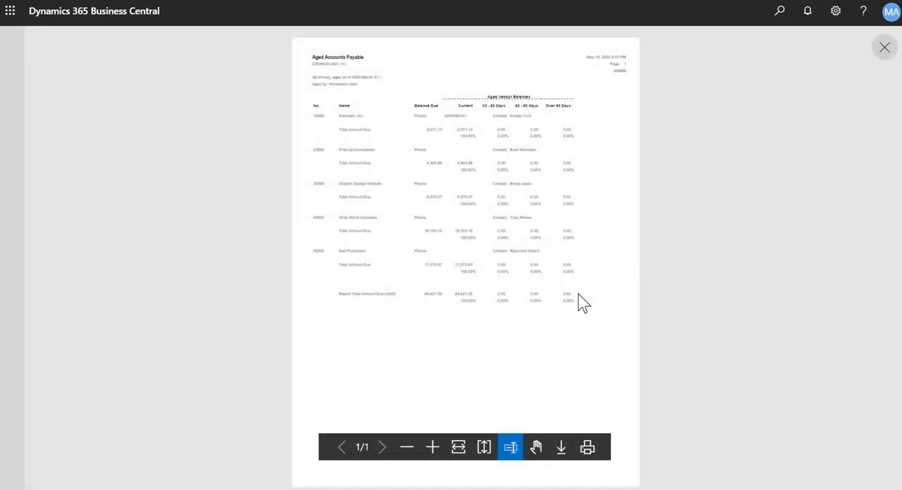
left_click(431, 446)
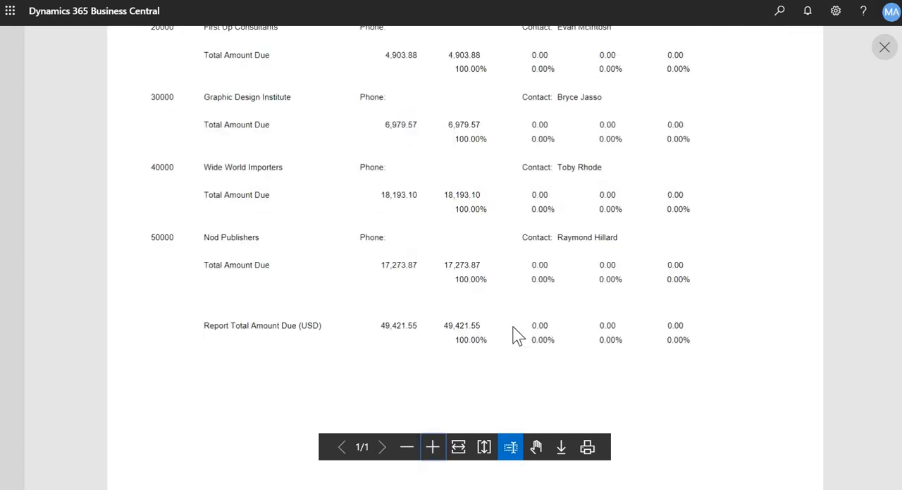
scroll("up", 3)
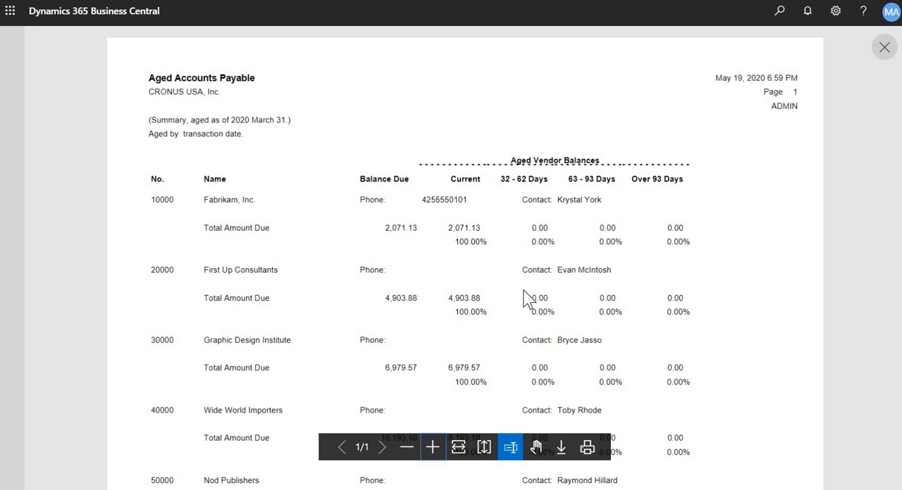
mouse_move(290, 223)
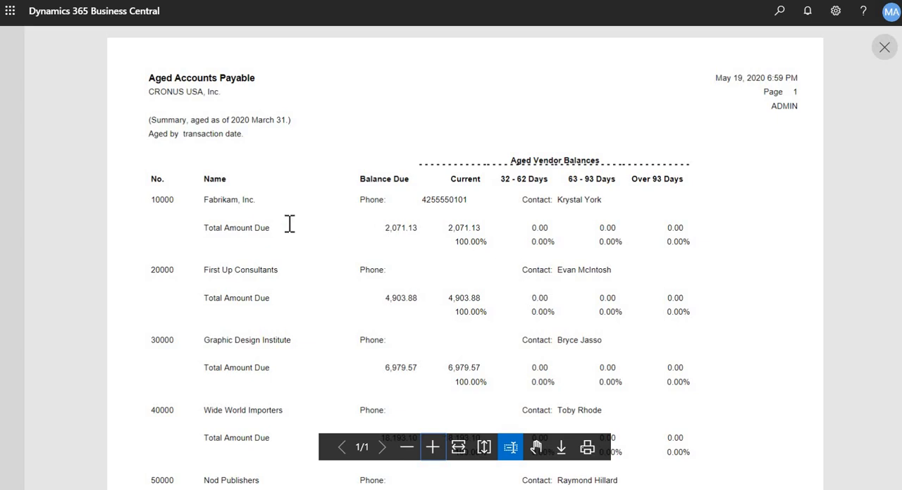
mouse_move(182, 223)
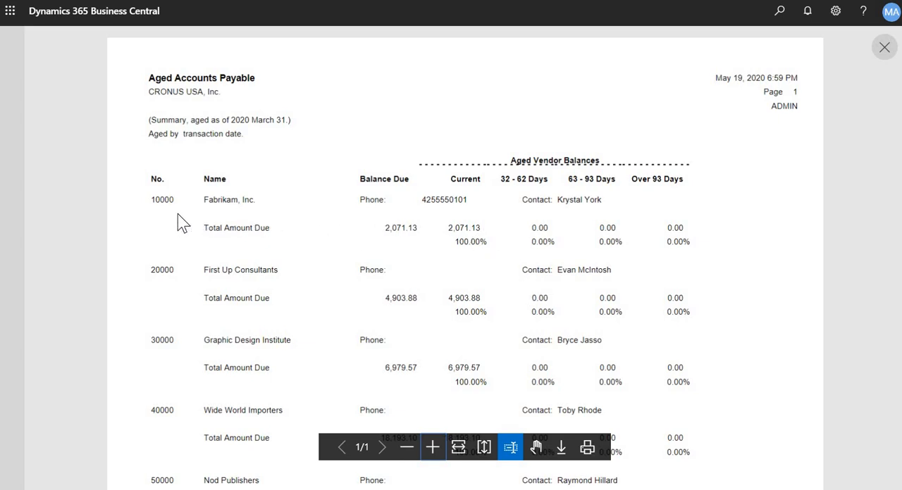
mouse_move(453, 233)
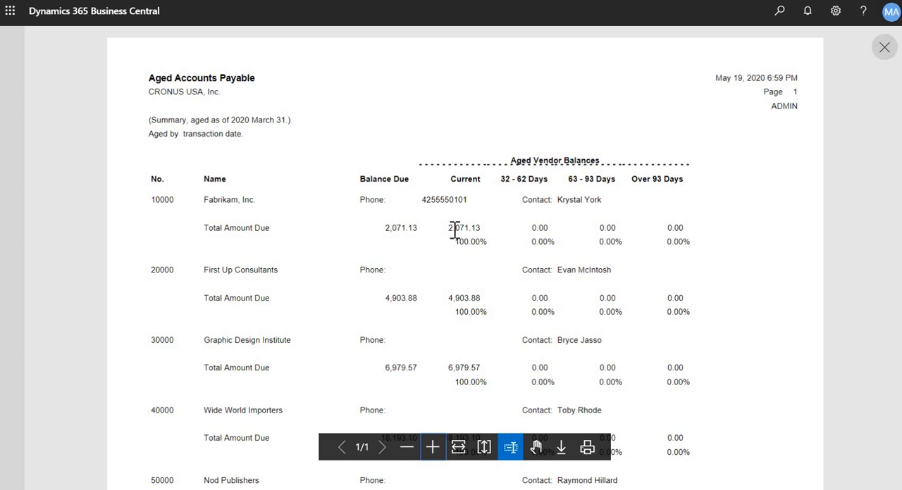
mouse_move(242, 219)
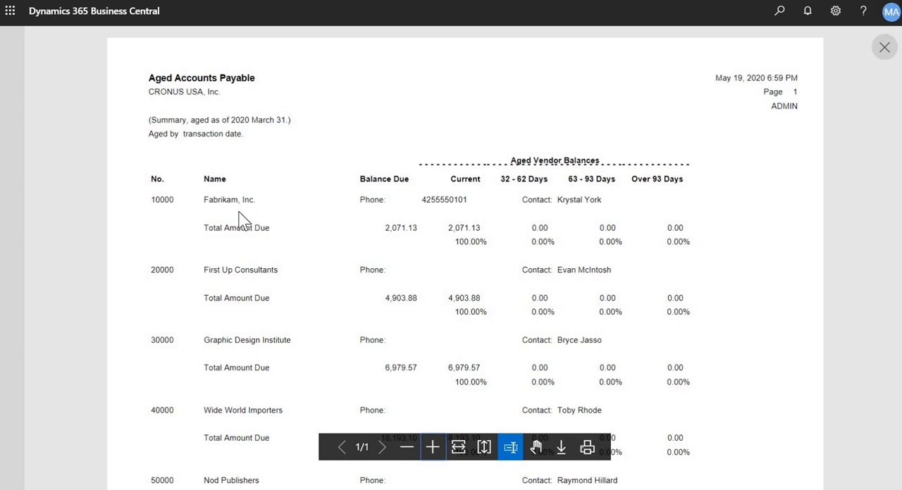
mouse_move(549, 225)
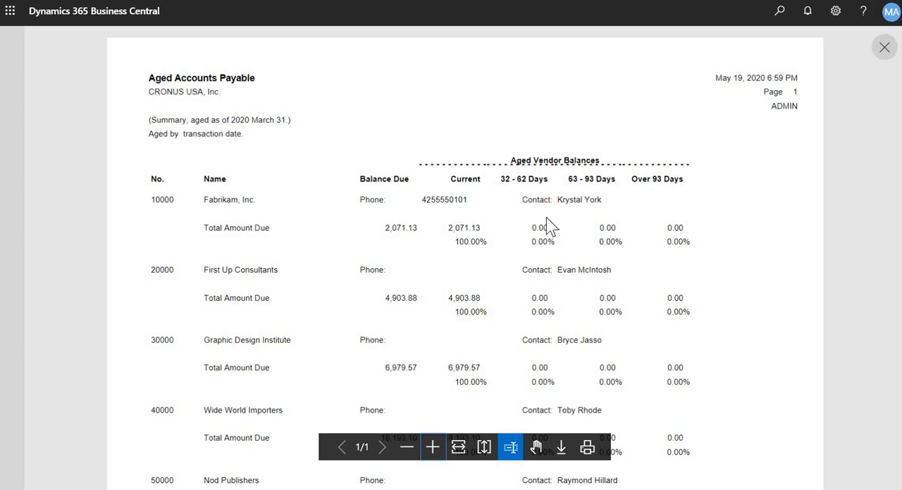
mouse_move(444, 233)
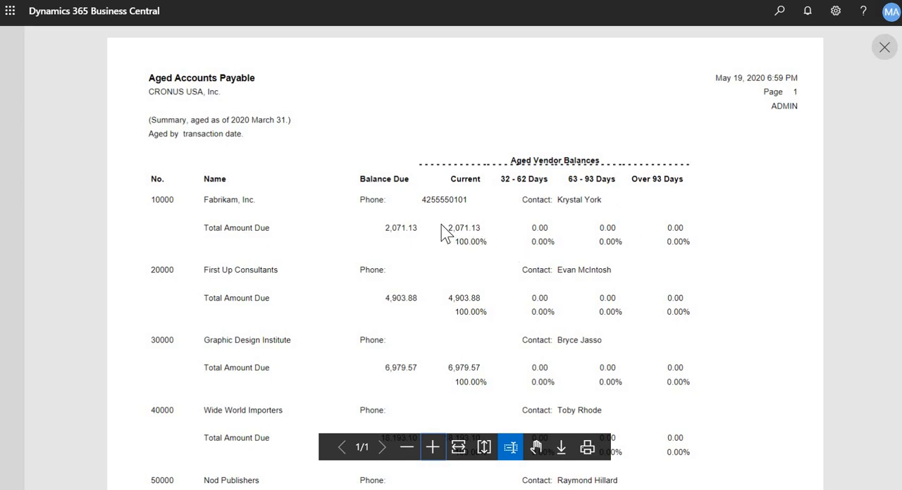
mouse_move(500, 233)
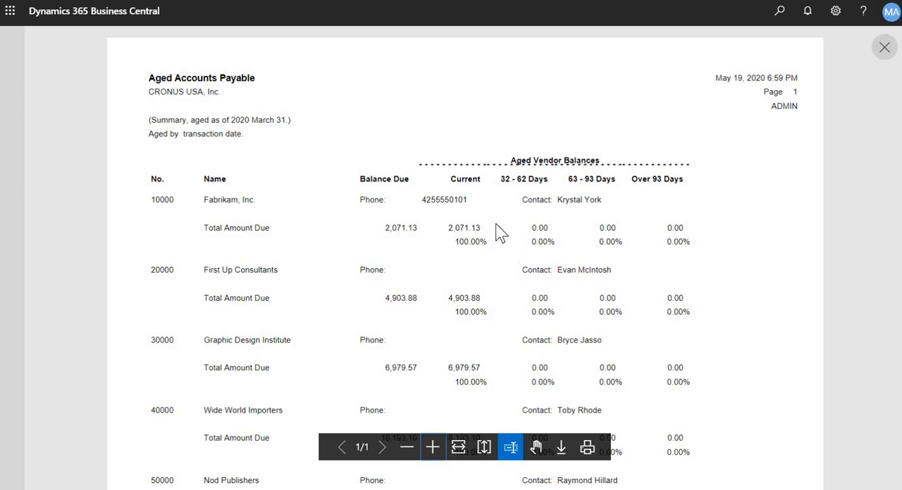
scroll("down", 3)
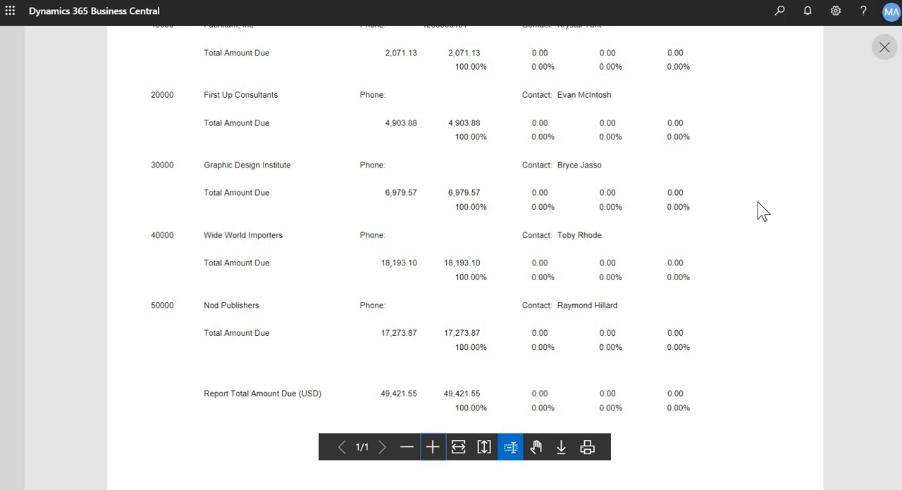
scroll("down", 3)
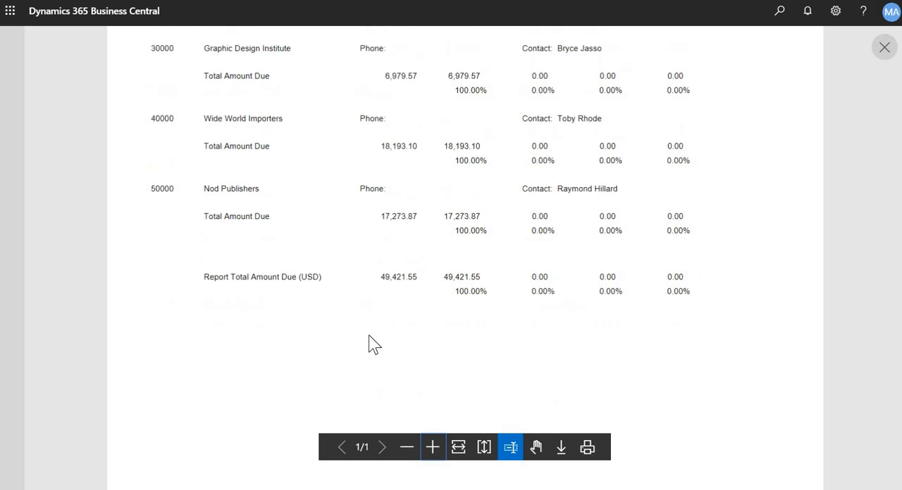
scroll("up", 3)
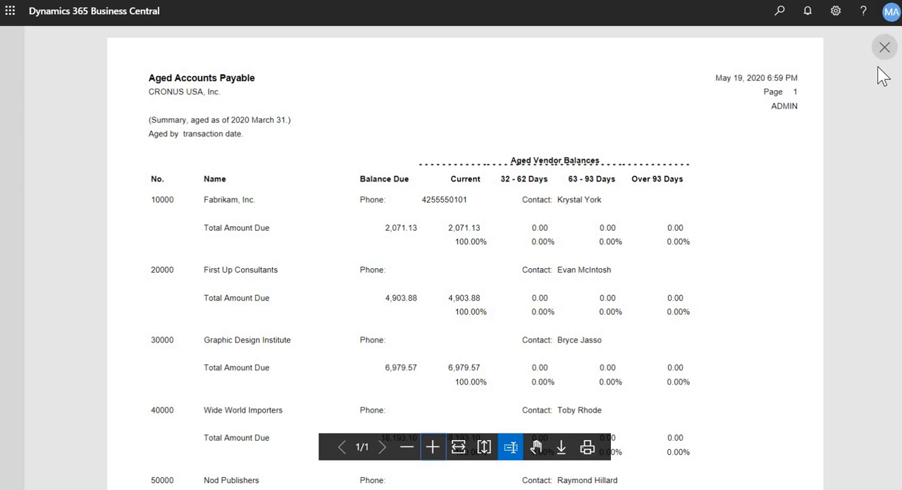
left_click(885, 48)
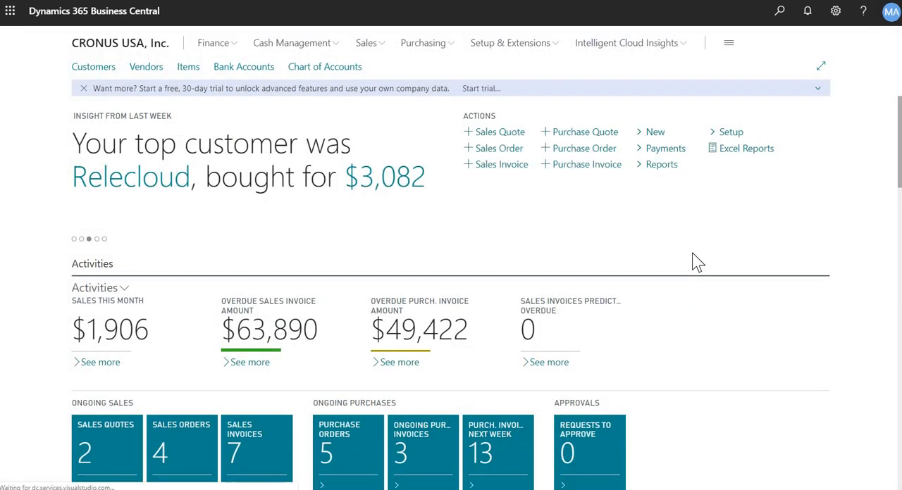